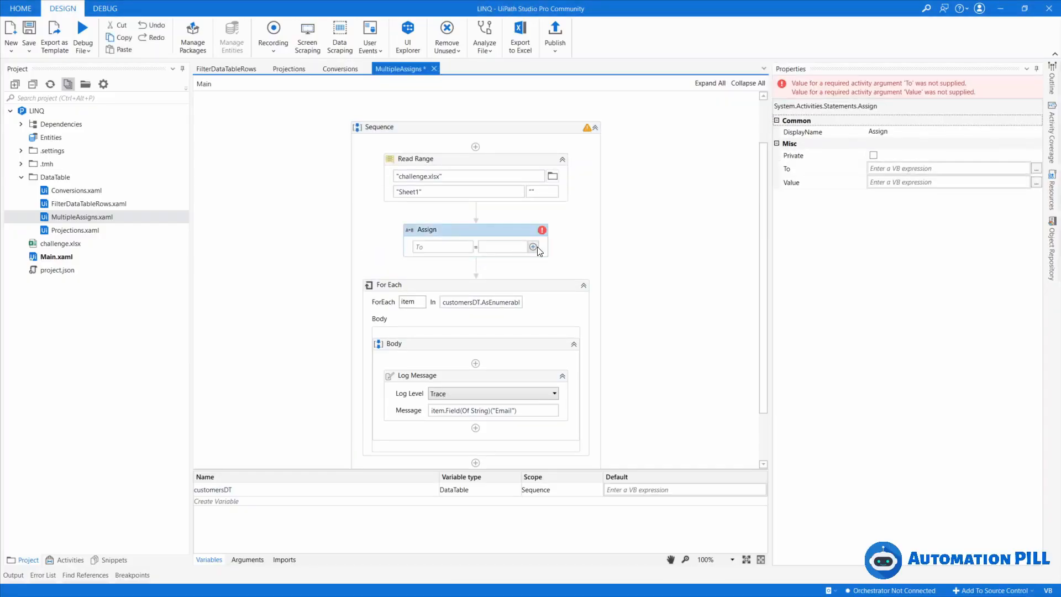
Enter customersDT.AsEnumerable().Where(row First Name Length = 4) as the Assign value via the Expression Editor
left_click(534, 246)
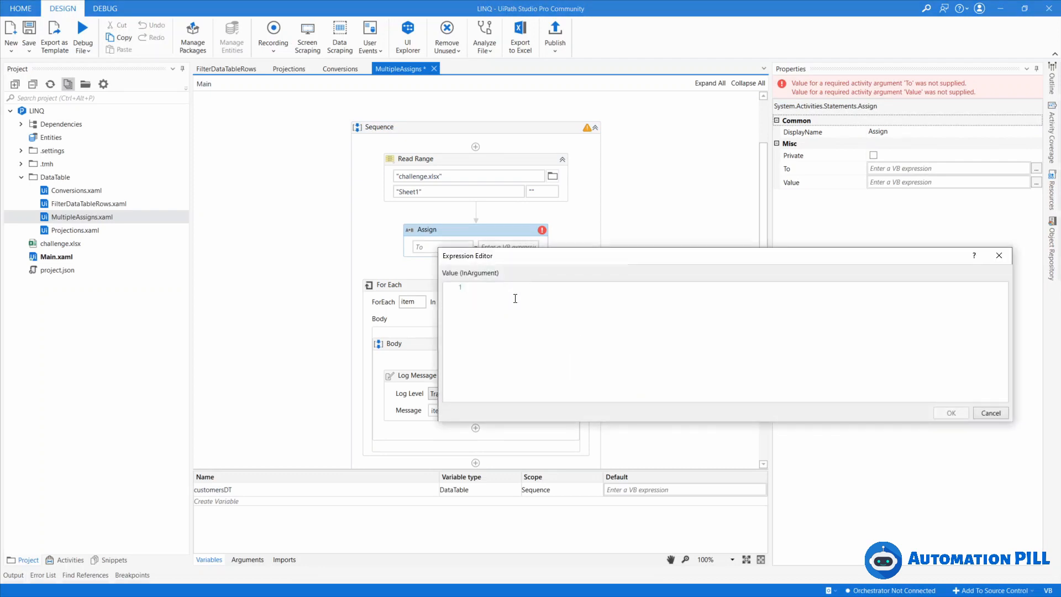
type("customersDT.AsEnumerable().Where(Function (row) row.Field(Of String)(\"First Name\").Length = 4)")
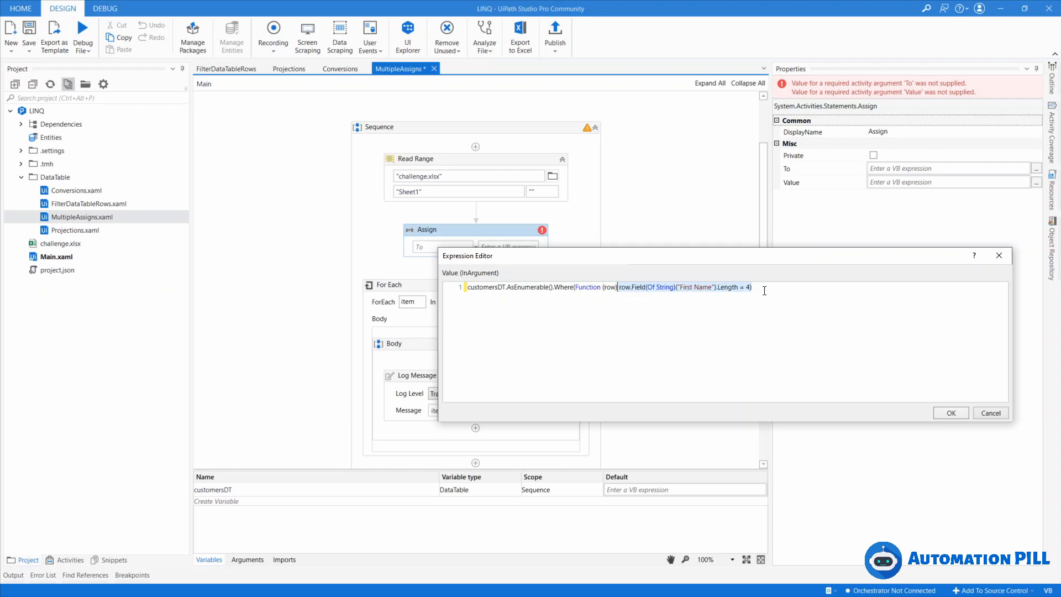
left_click(951, 412)
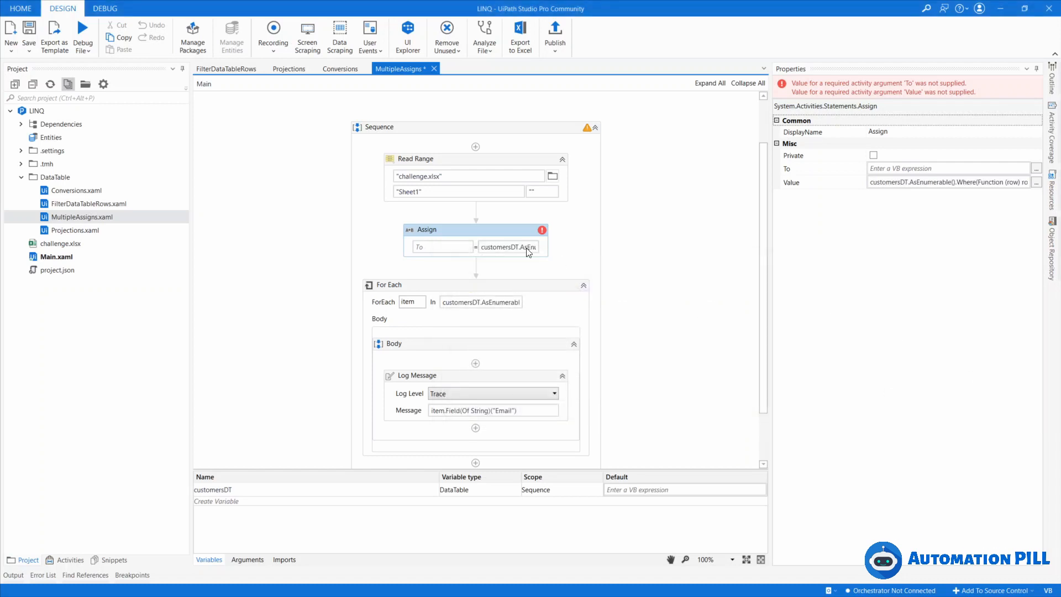
left_click(437, 247)
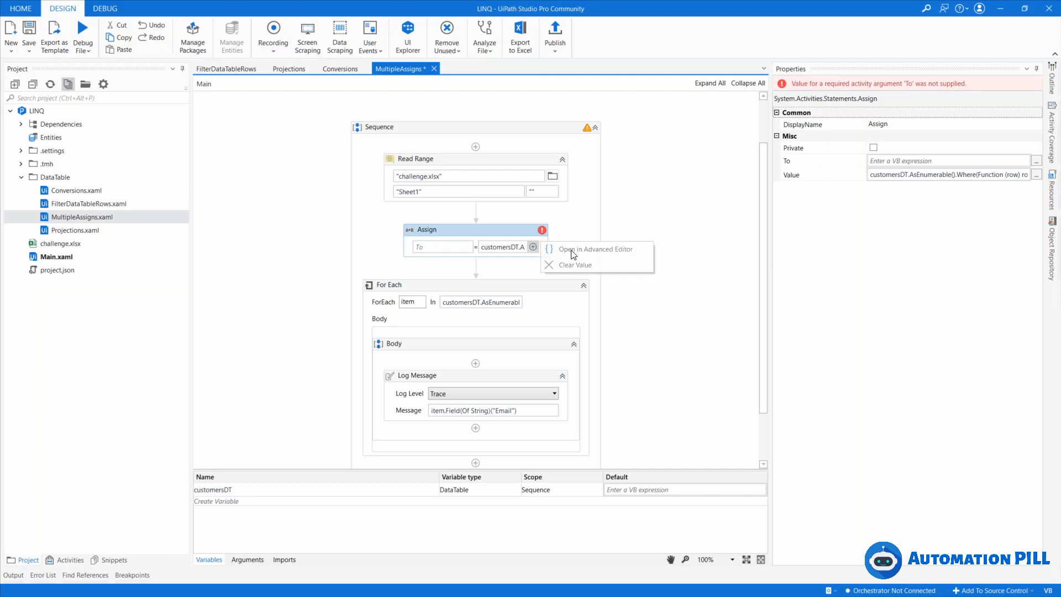
left_click(596, 249)
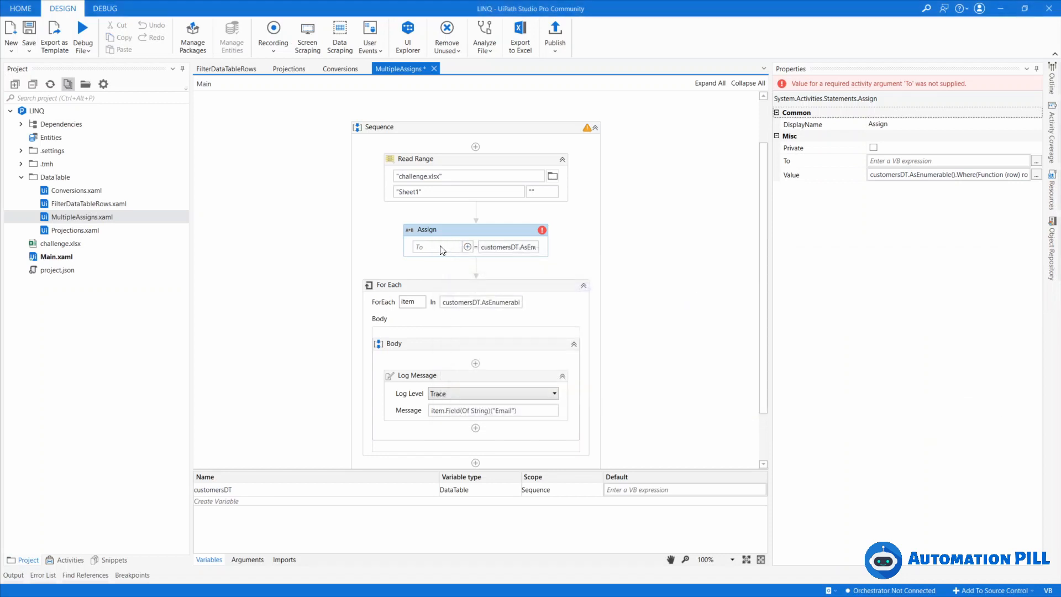
Make a new variable list the Assign's target and browse .NET types for it
left_click(436, 247)
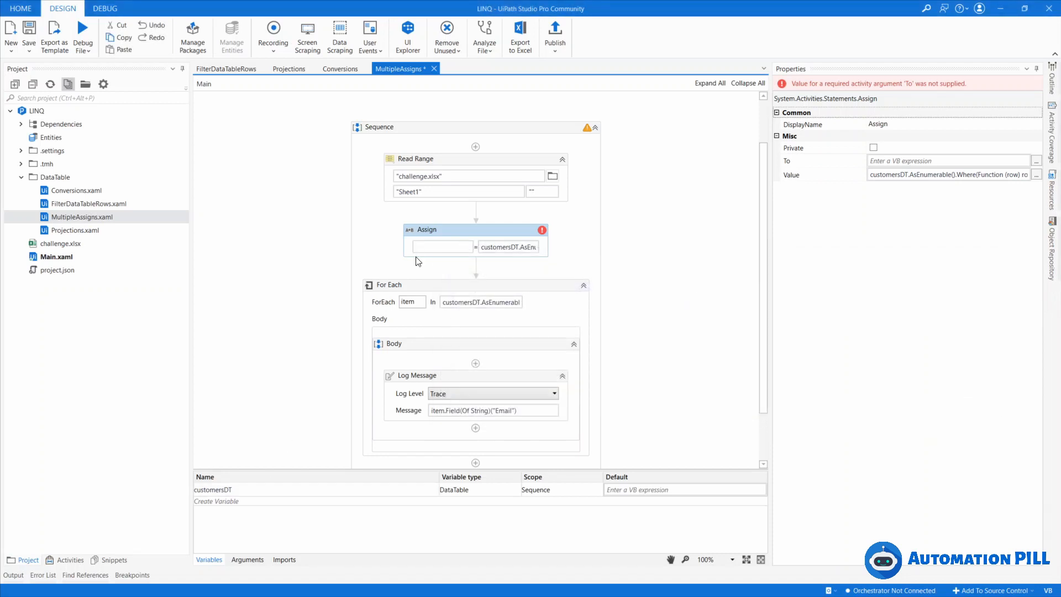
left_click(442, 247)
type("list")
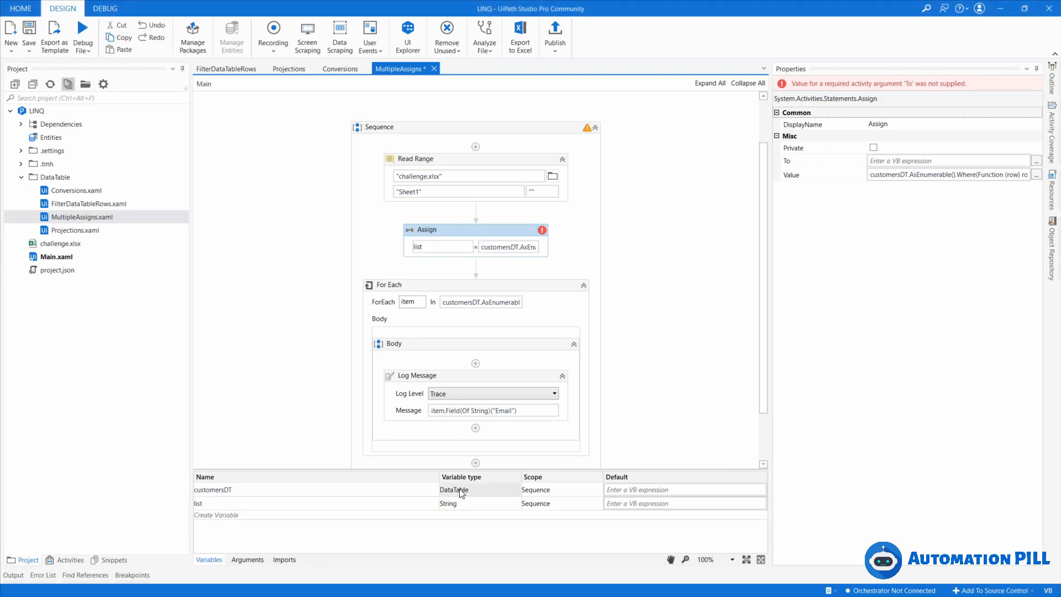
left_click(479, 503)
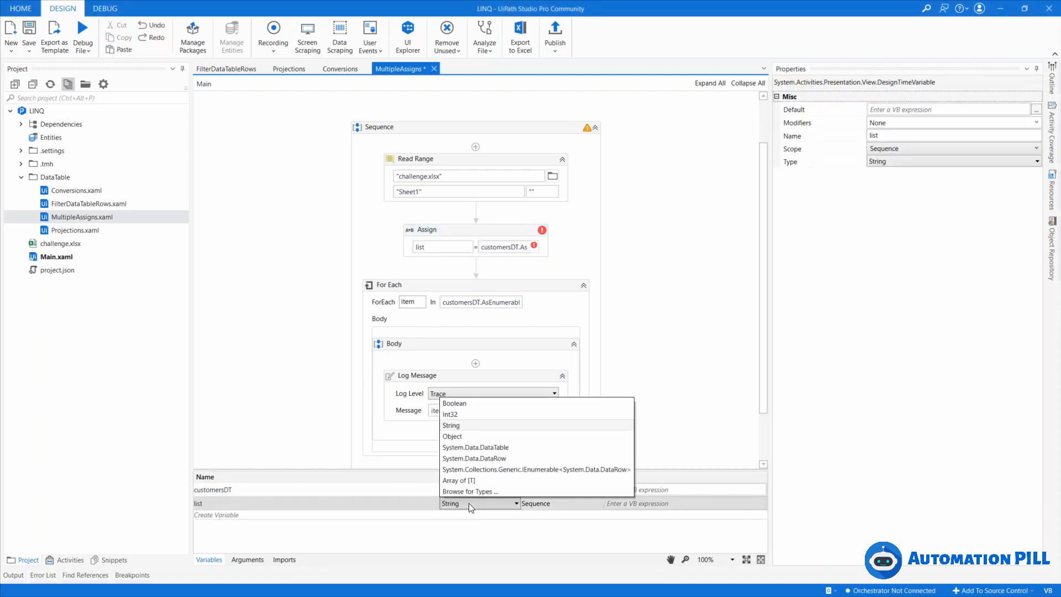
left_click(469, 490)
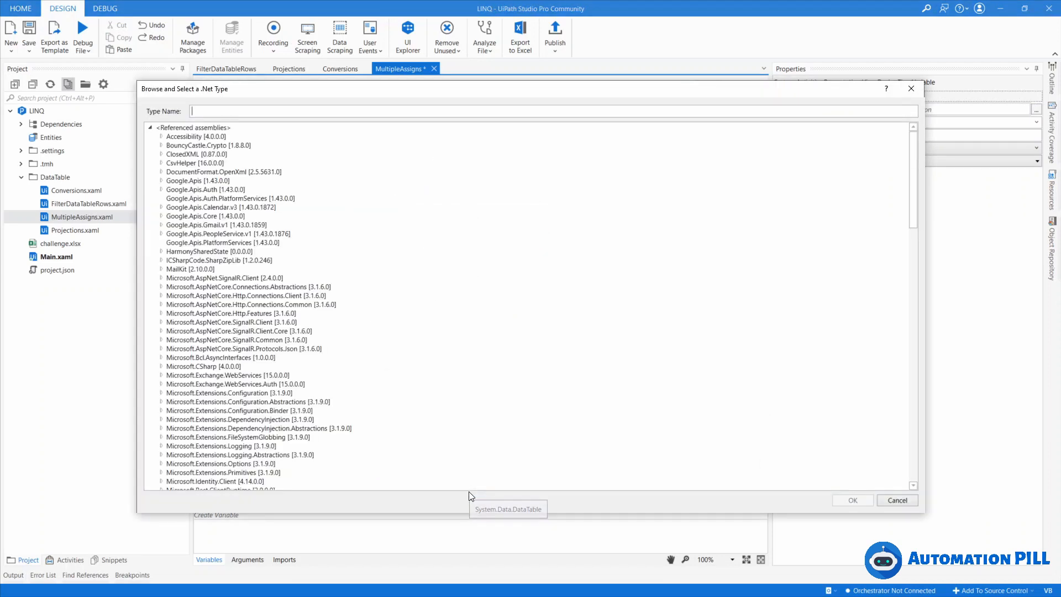
mouse_move(251, 109)
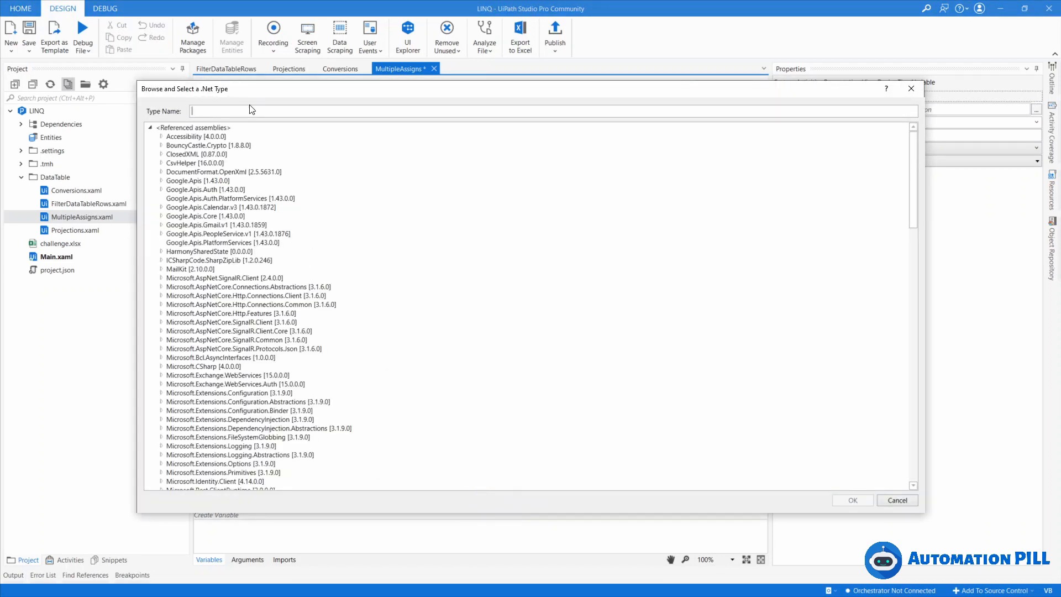
Set the list variable's type to IEnumerable<System.Data.DataRow>
type("IEnumerable")
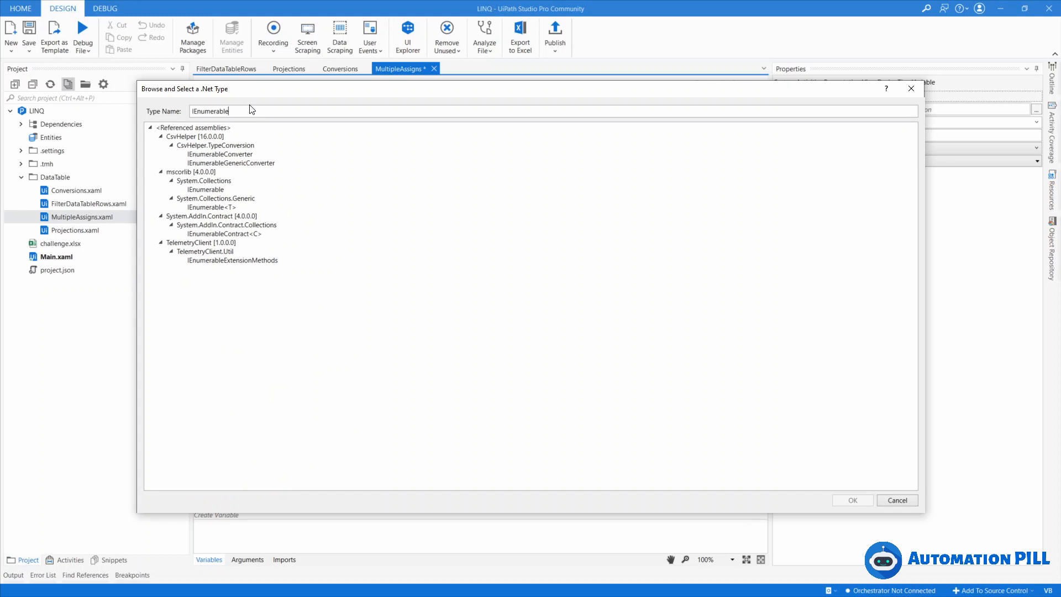
left_click(203, 180)
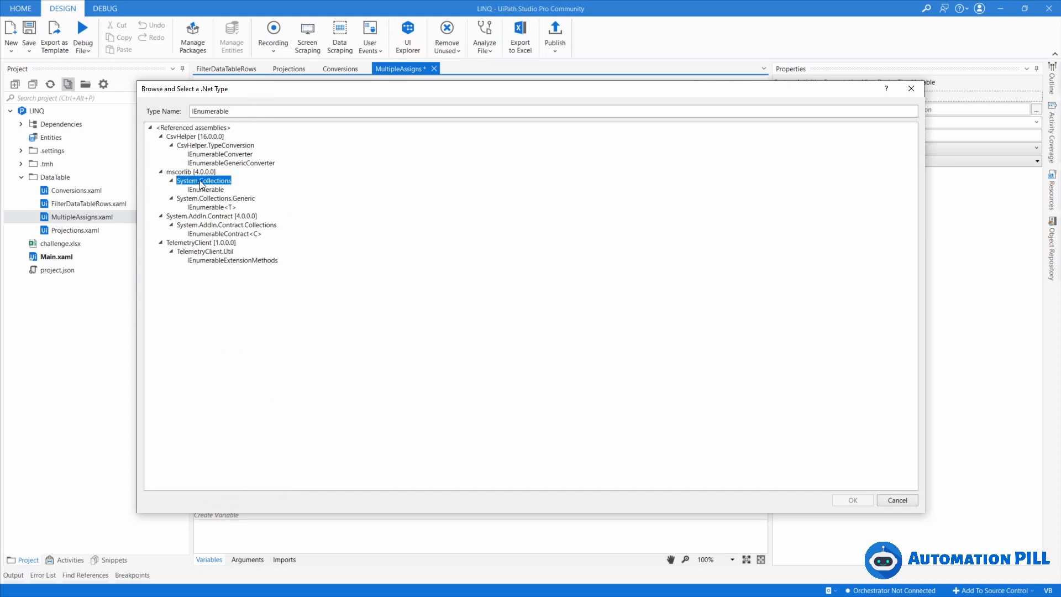
left_click(215, 198)
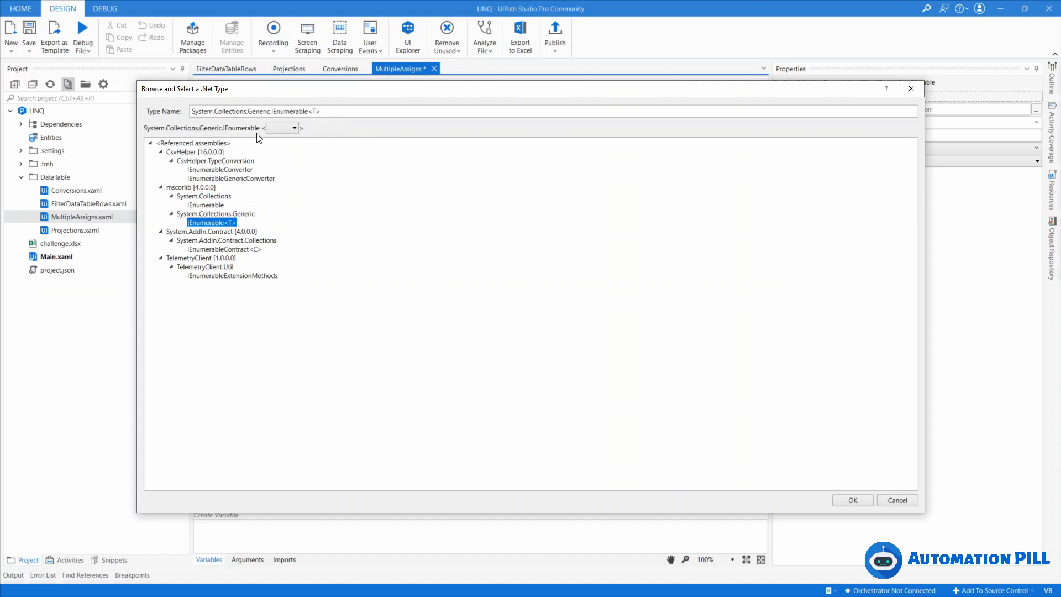
left_click(294, 127)
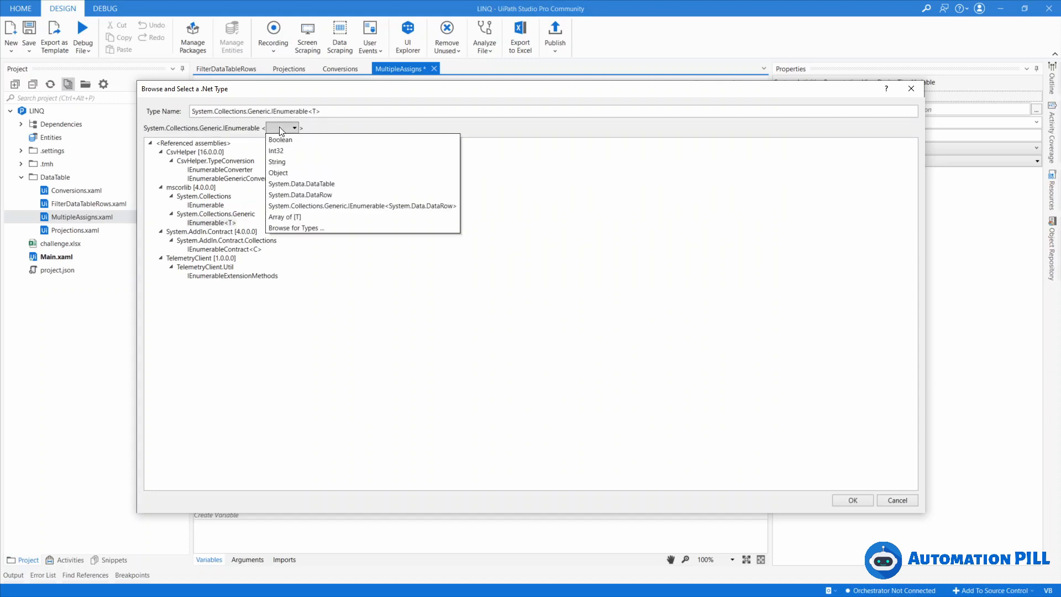
left_click(299, 195)
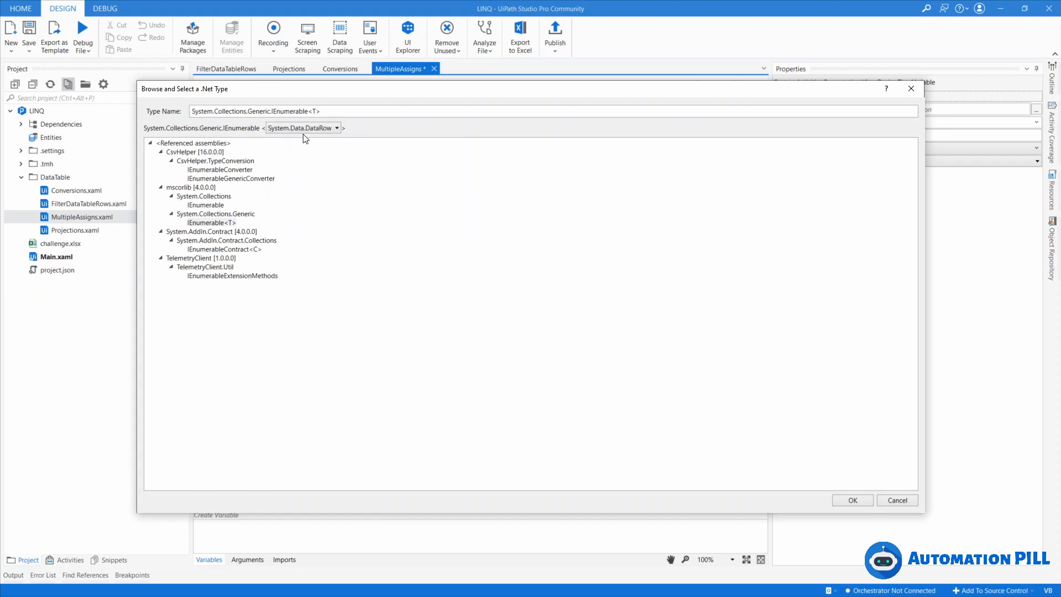
left_click(852, 500)
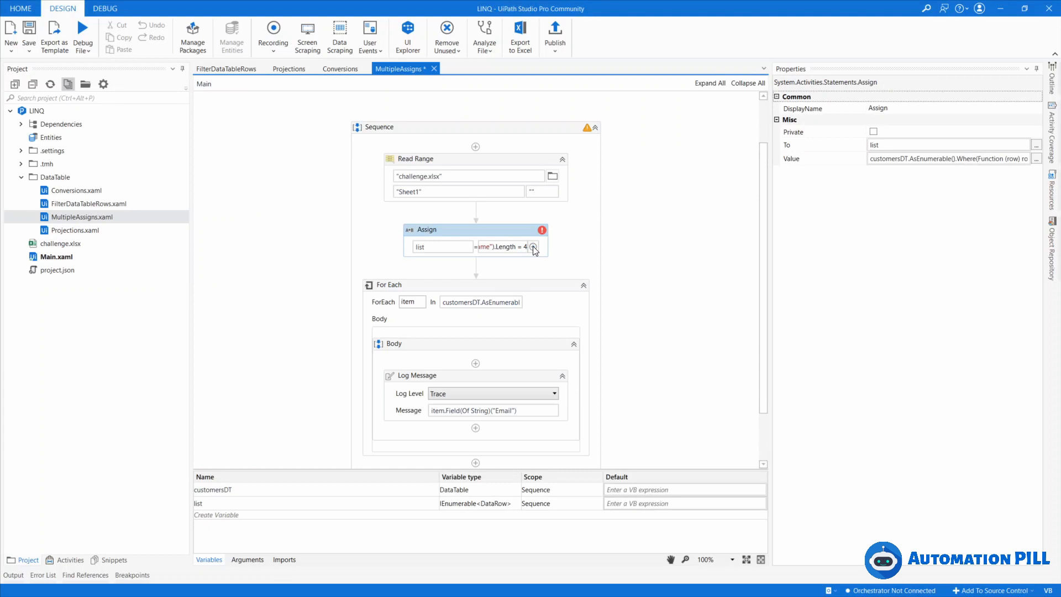
Reopen the Assign's Where expression in the Expression Editor to review it
left_click(533, 247)
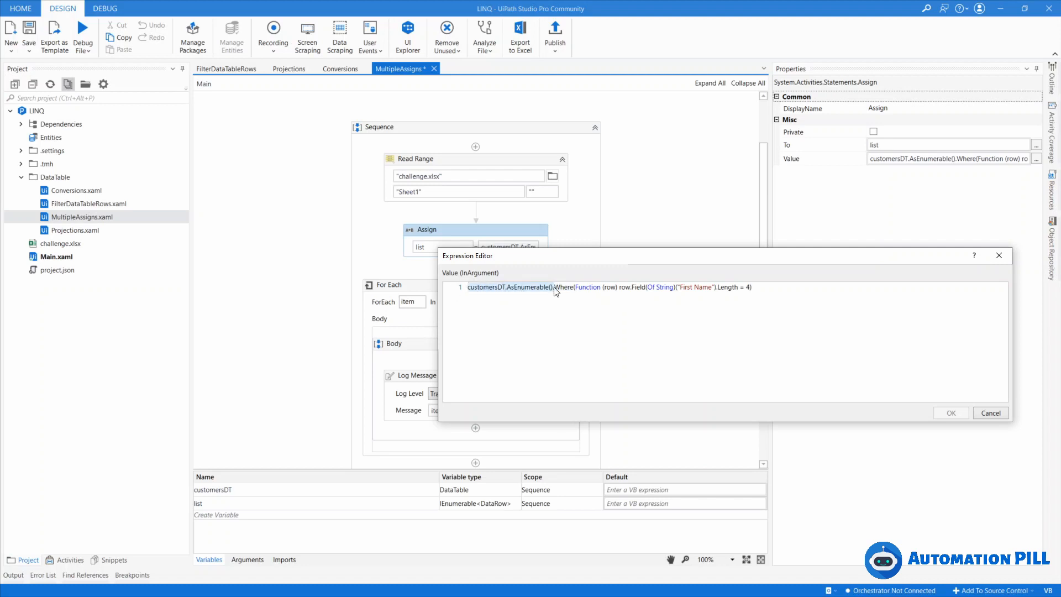
mouse_move(827, 357)
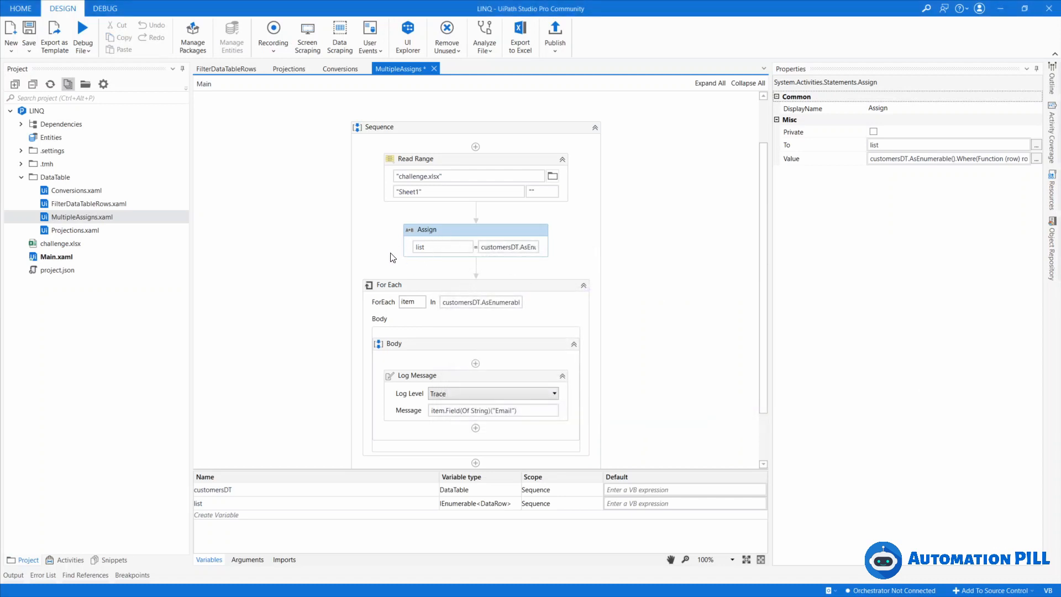
mouse_move(489, 242)
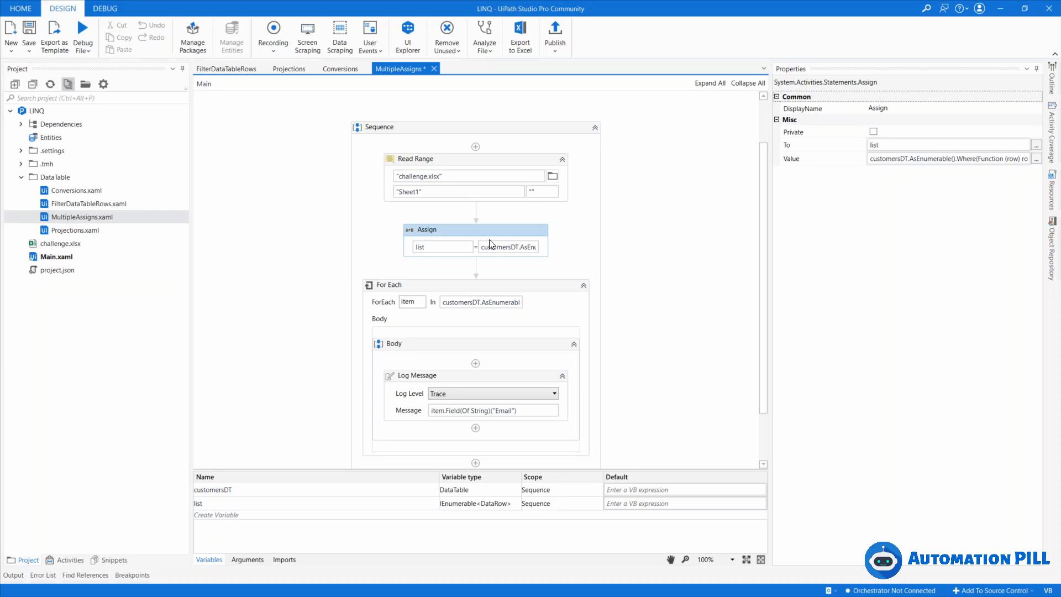
mouse_move(491, 245)
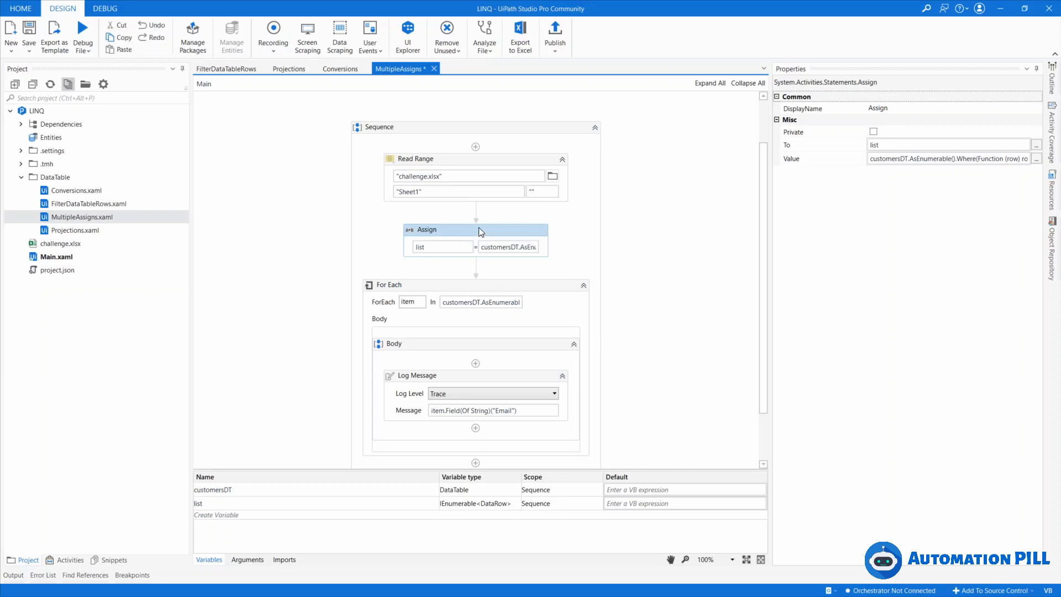
mouse_move(490, 270)
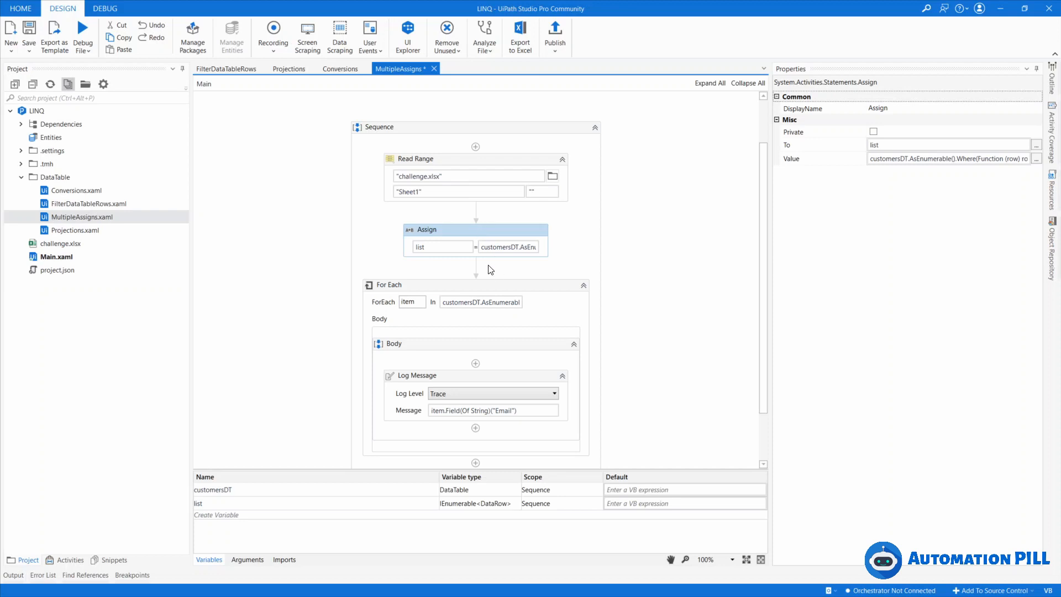
mouse_move(475, 266)
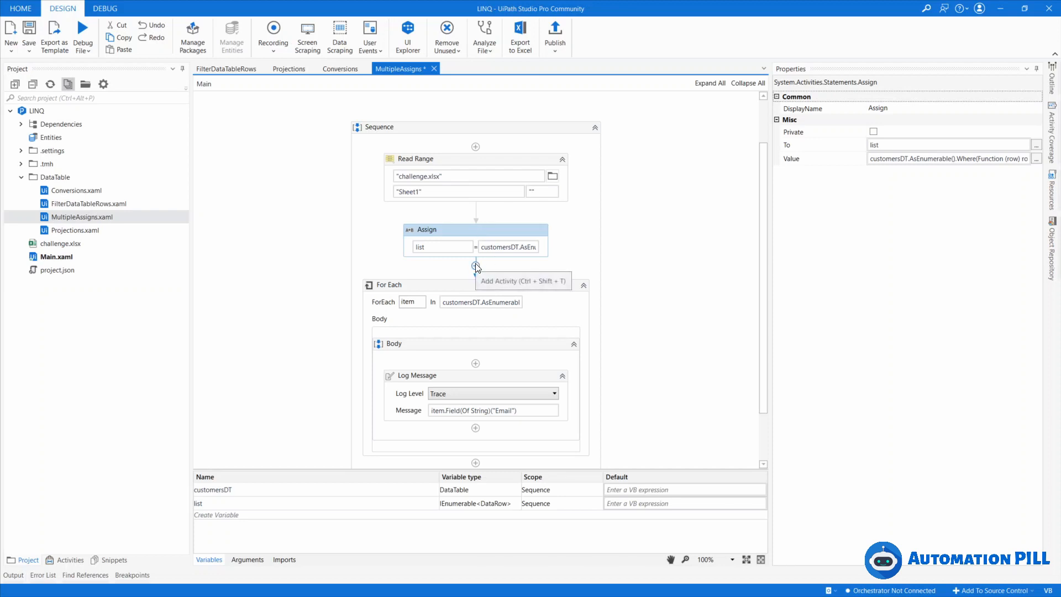
mouse_move(479, 229)
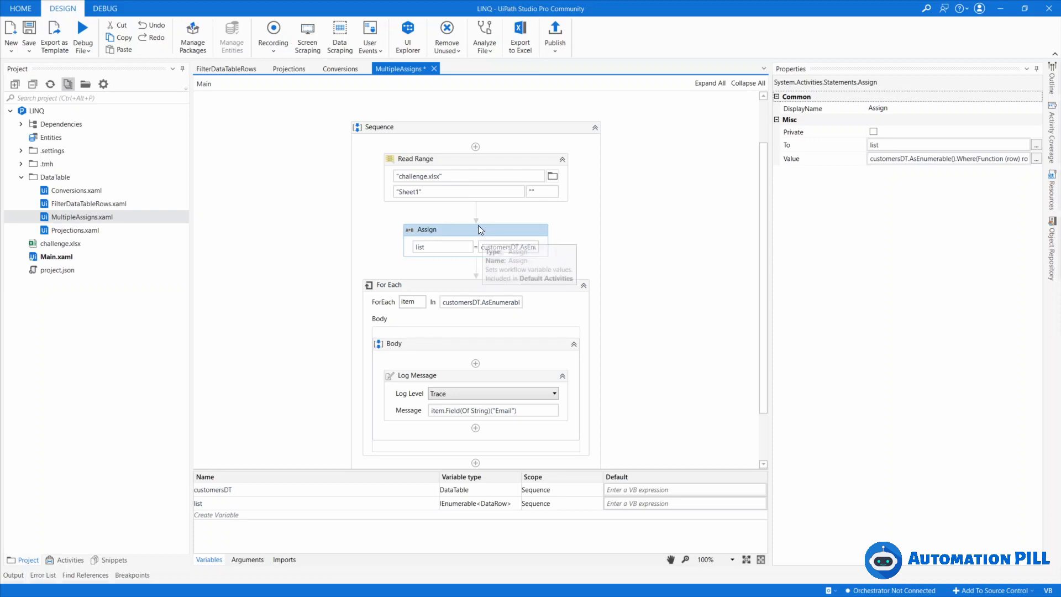
mouse_move(476, 266)
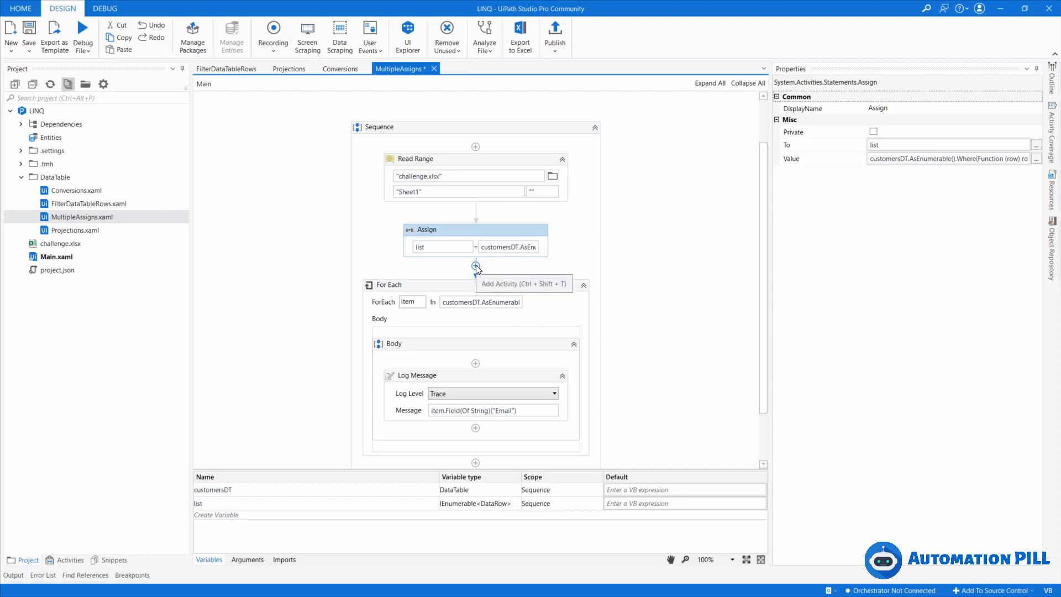
mouse_move(620, 284)
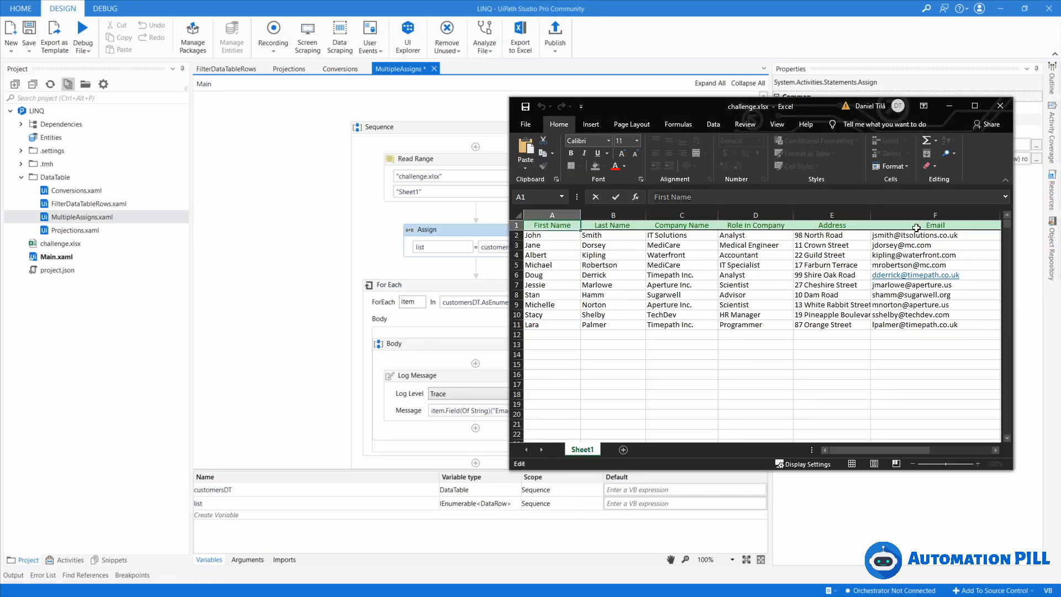
mouse_move(458, 231)
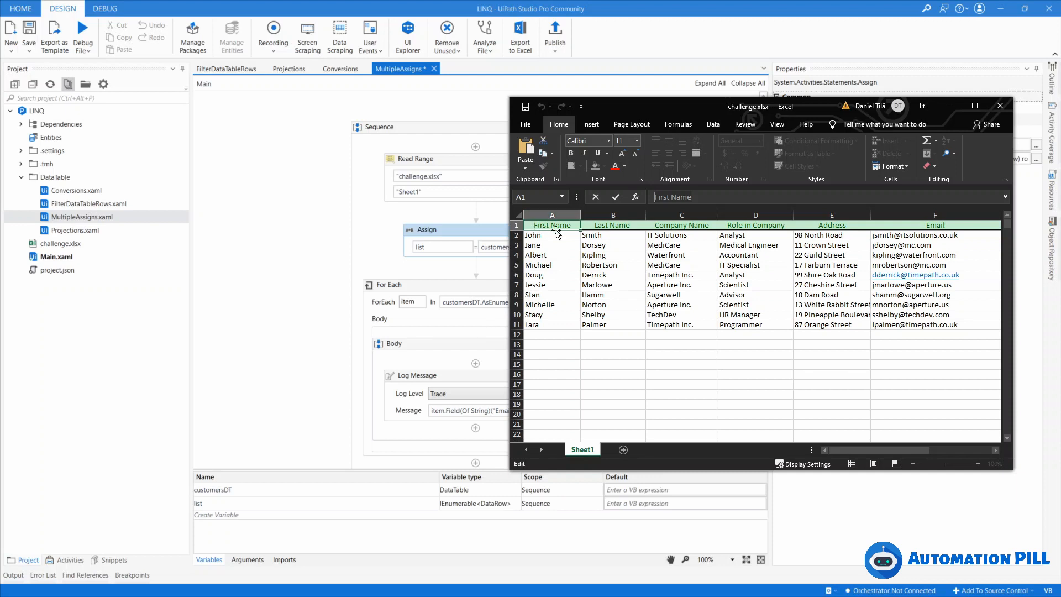
mouse_move(924, 230)
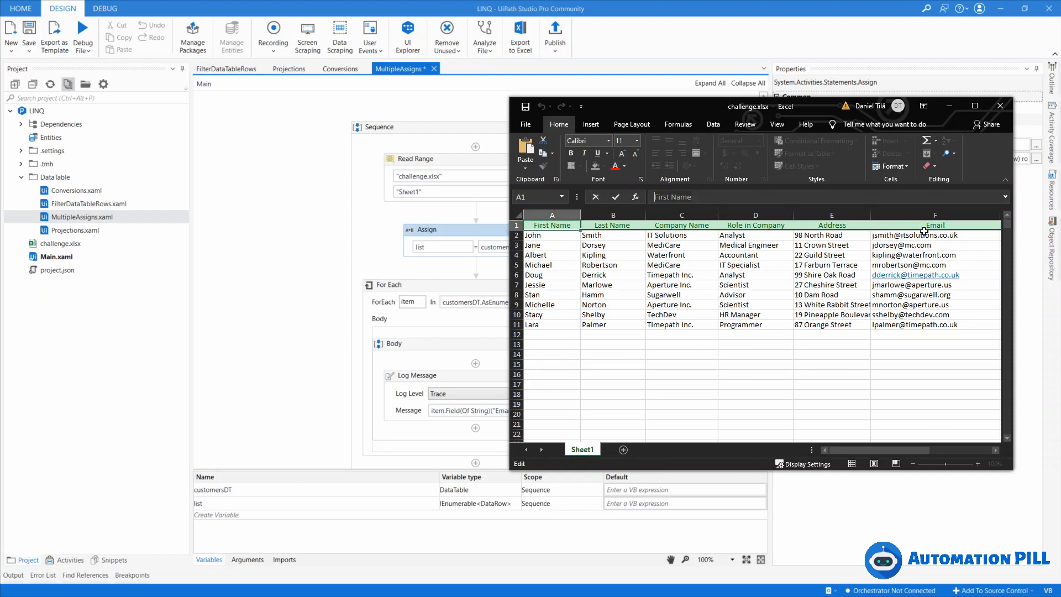
Select the Email column and several customer rows in challenge.xlsx to check addresses
left_click(935, 225)
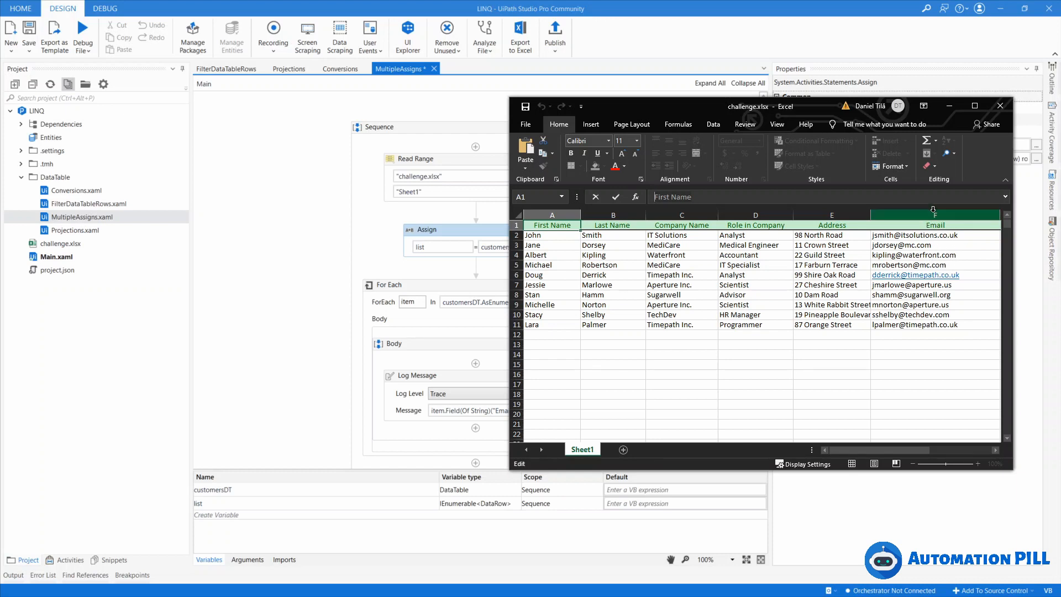
left_click(552, 235)
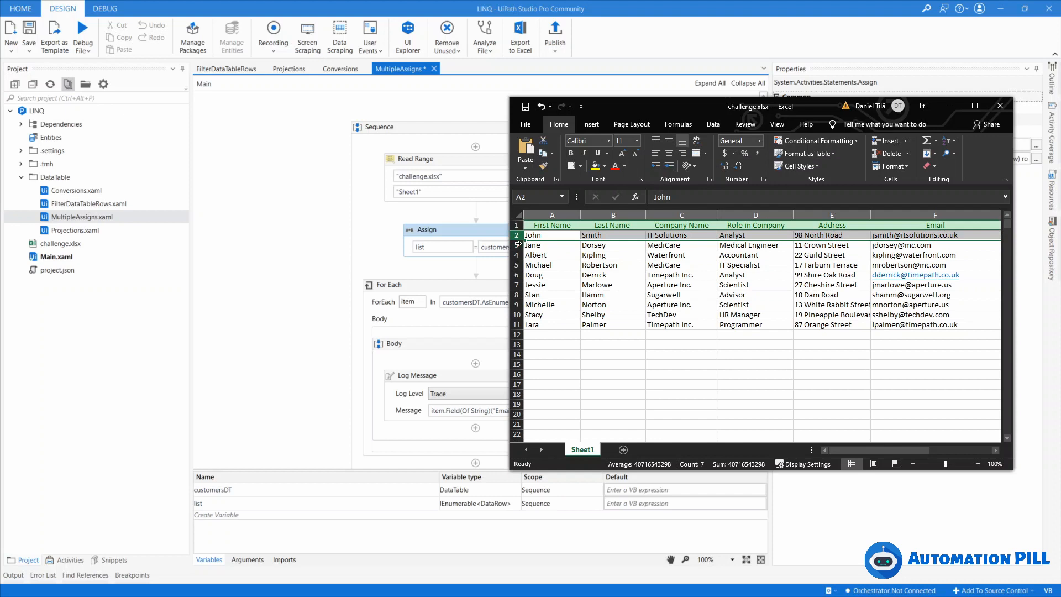
left_click(552, 294)
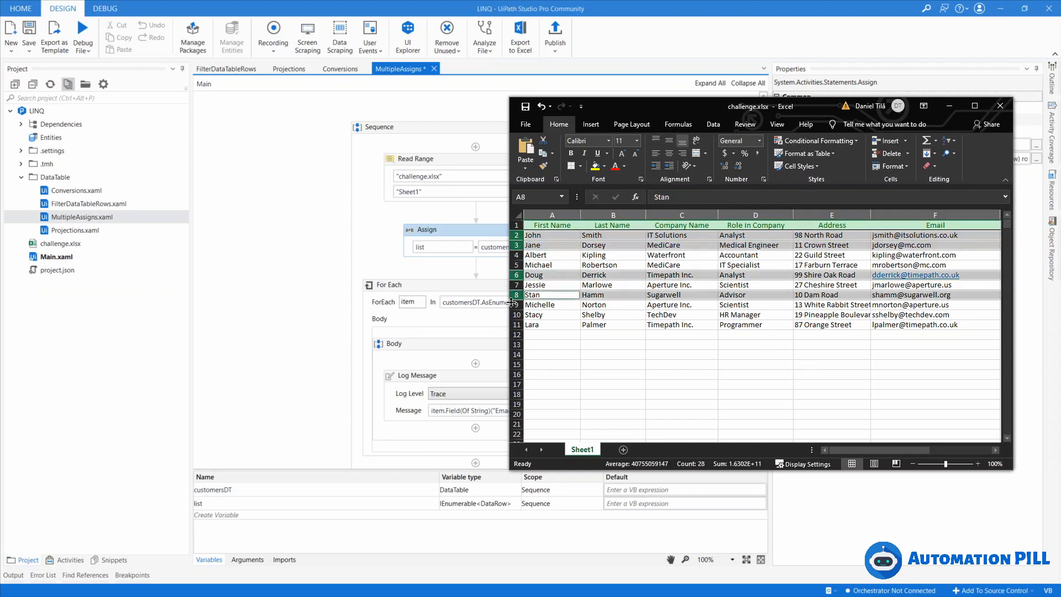
left_click(551, 324)
type("as")
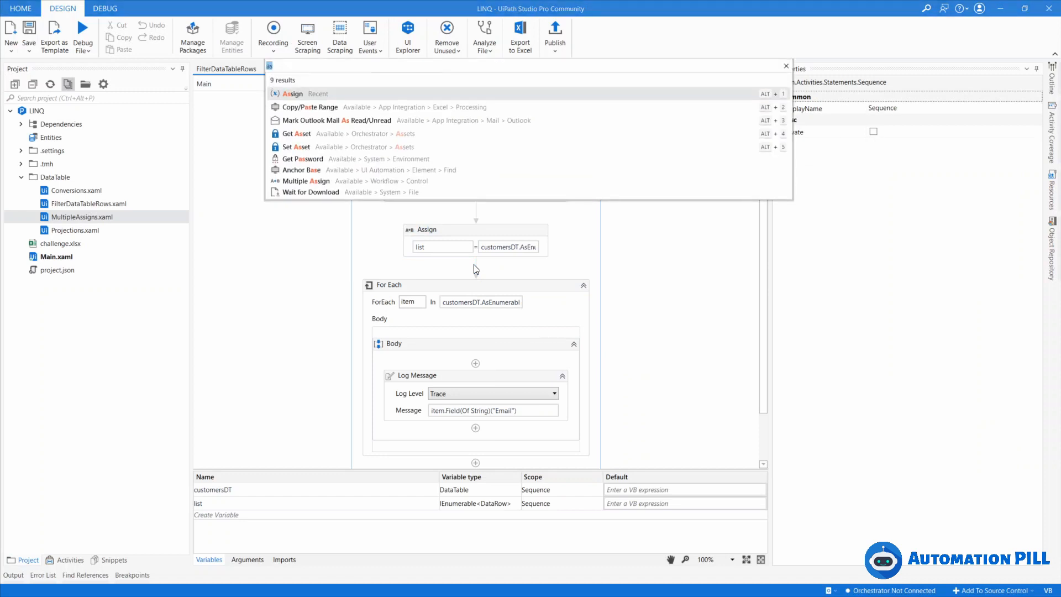
Add an Input Dialog labelled 'Please enter the dommain' to the workflow
type("inpu")
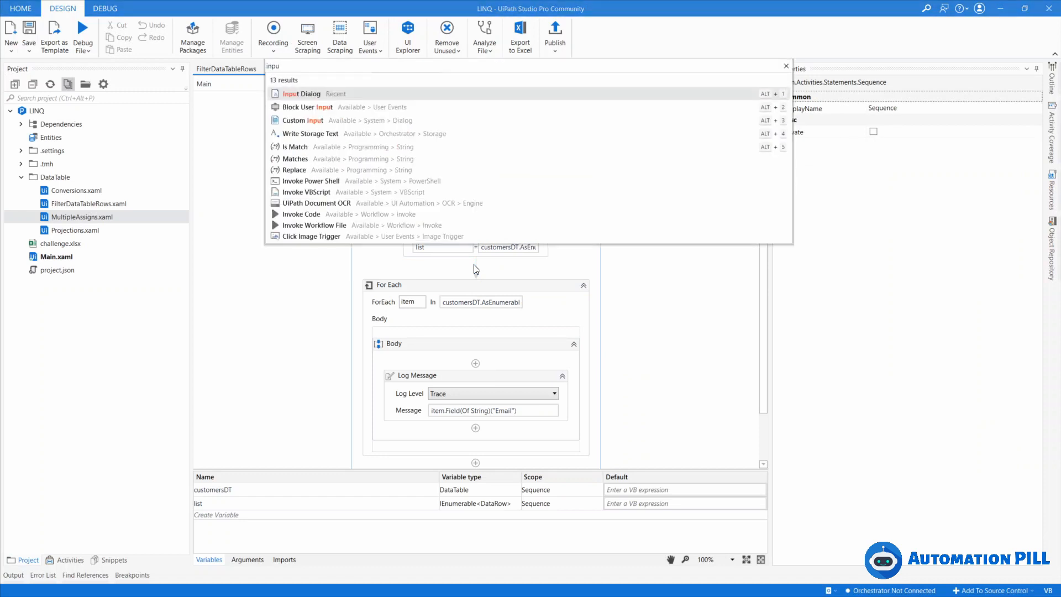
left_click(301, 92)
type("\"Please enter")
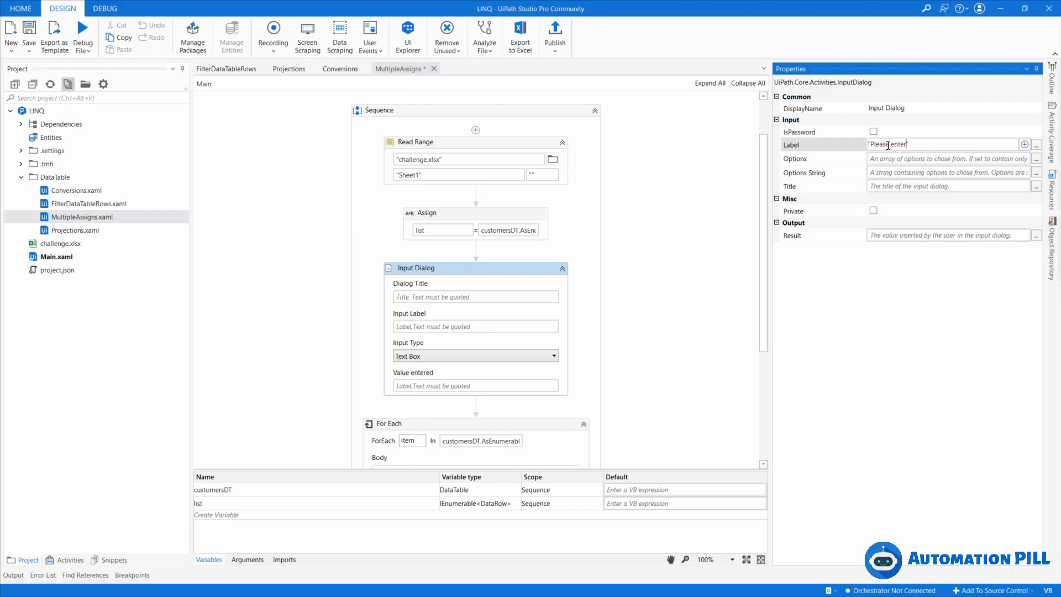
type("the dommain")
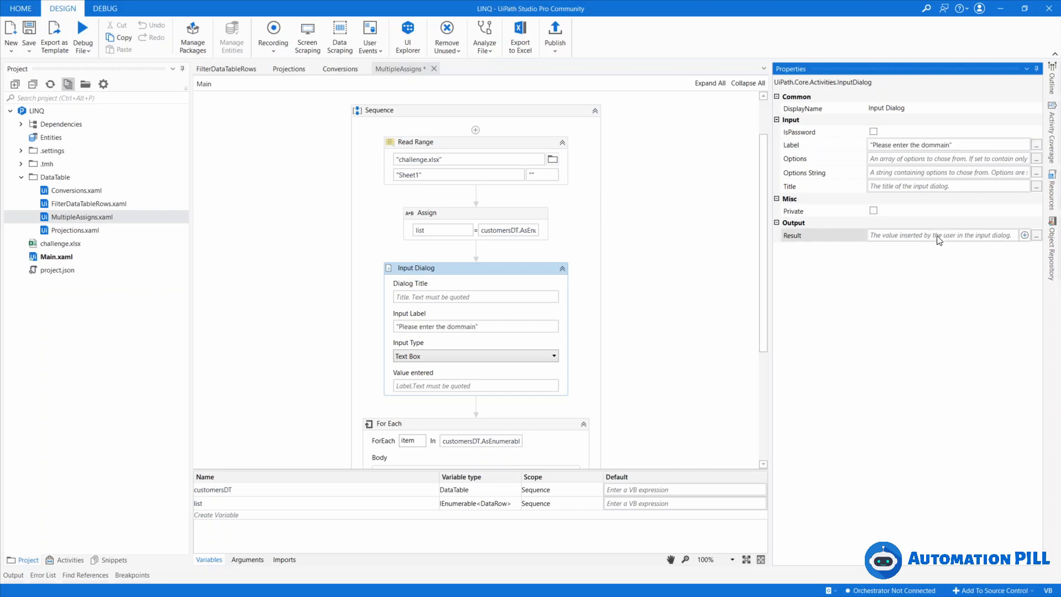
Store the dialog's Result in a new String variable userEmailDomain
left_click(1026, 235)
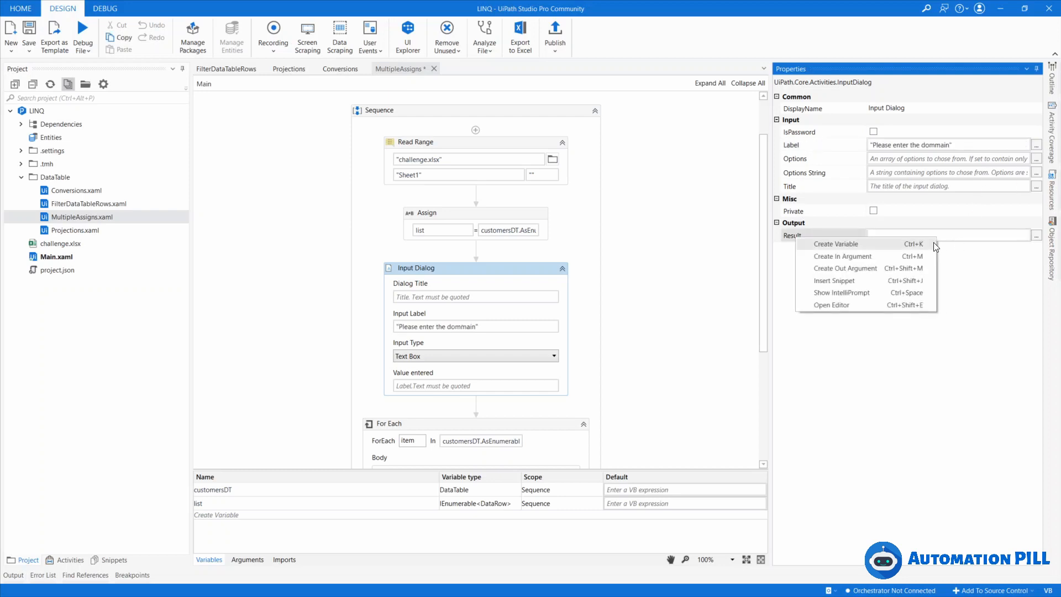
left_click(835, 243)
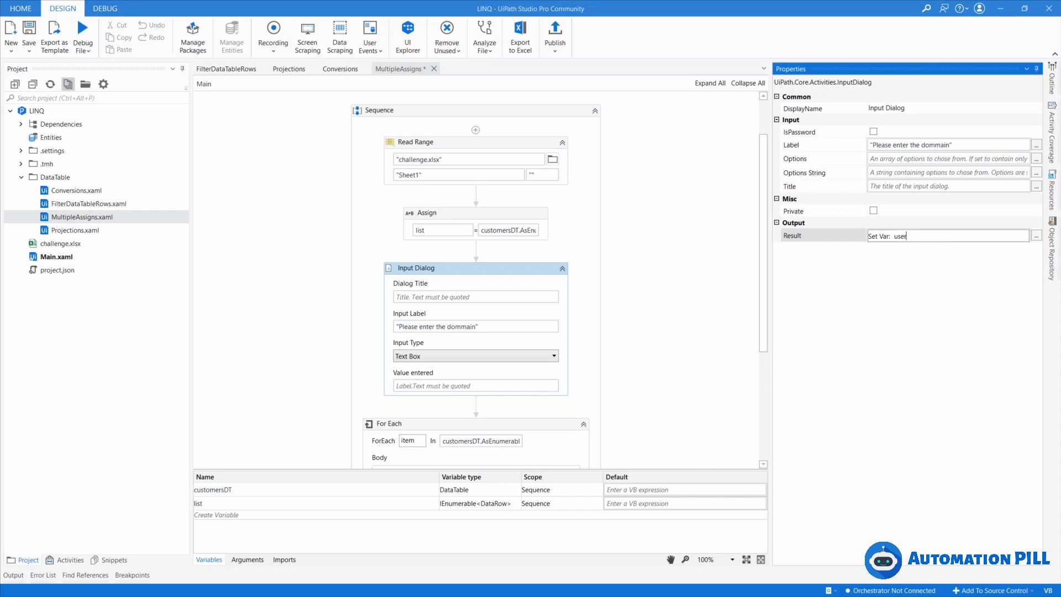
type("Domain")
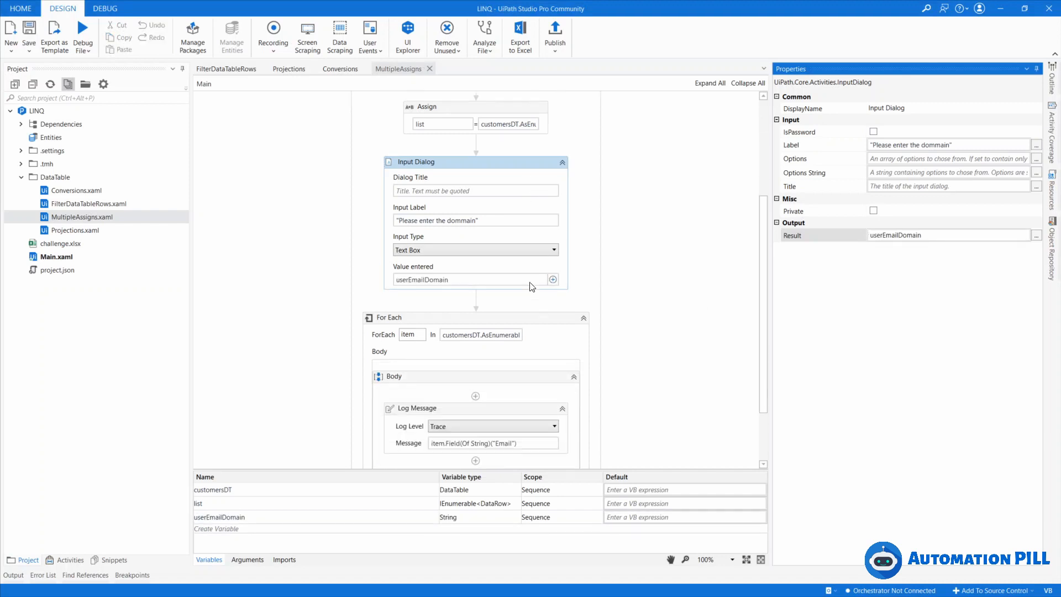
scroll("down", 3)
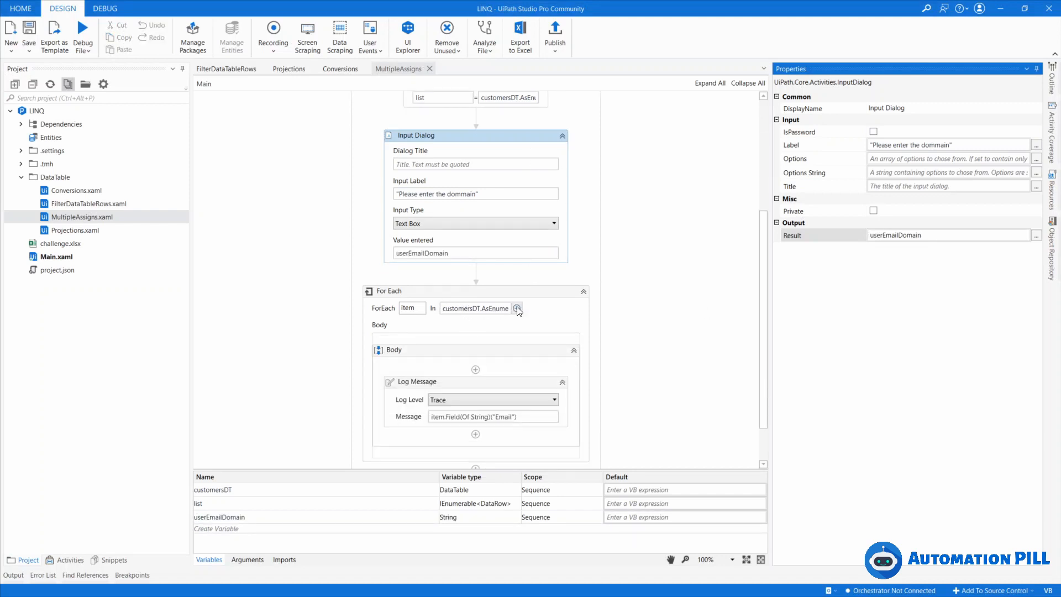
Set the For Each collection to list.Where(Function(row) row.Field(Of String)("Email").Contains(userEmailDomain))
left_click(518, 308)
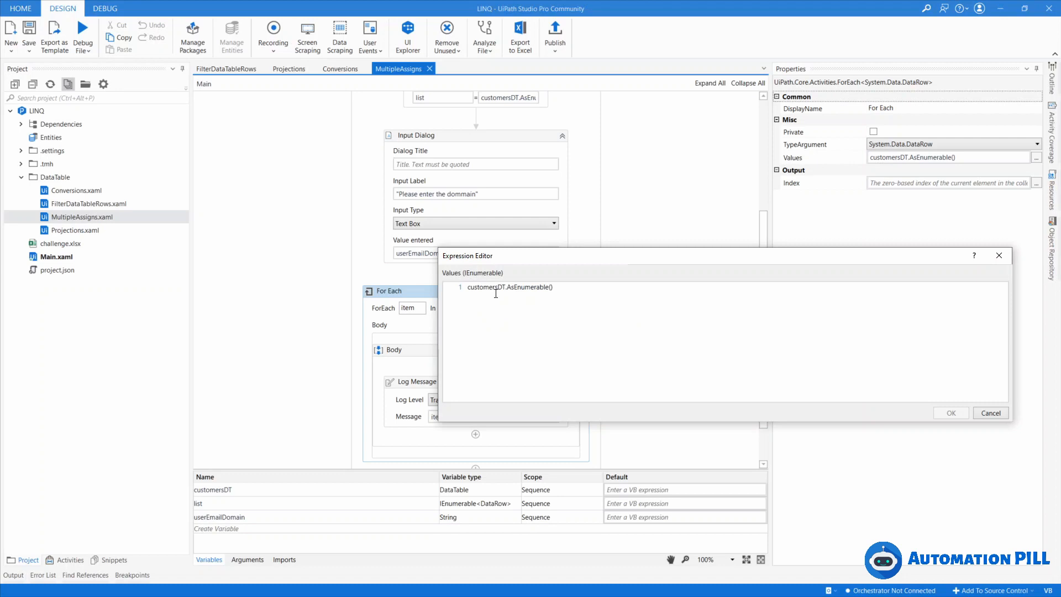
double_click(508, 287)
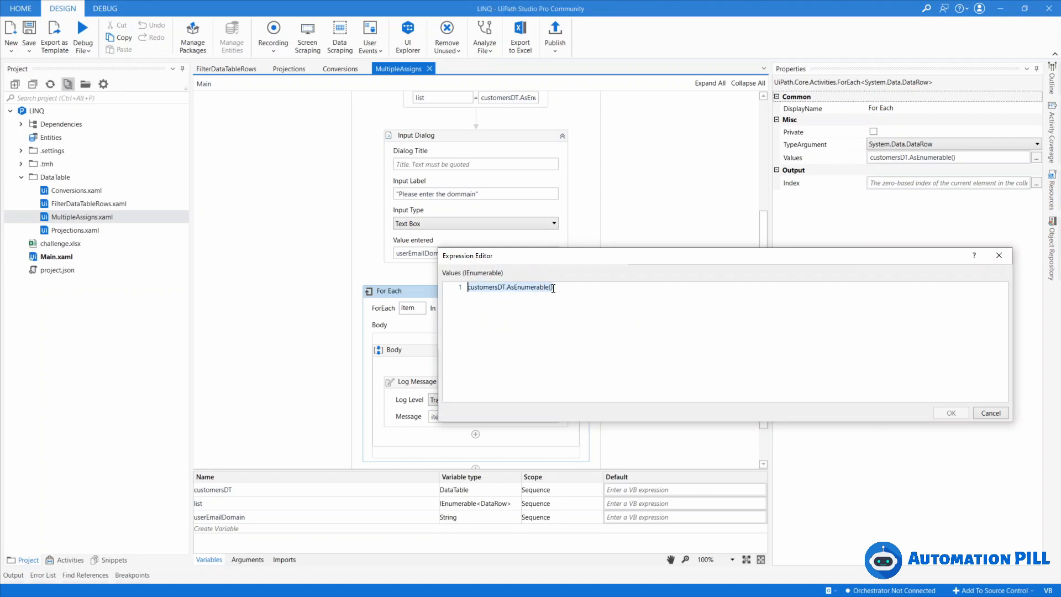
type("list")
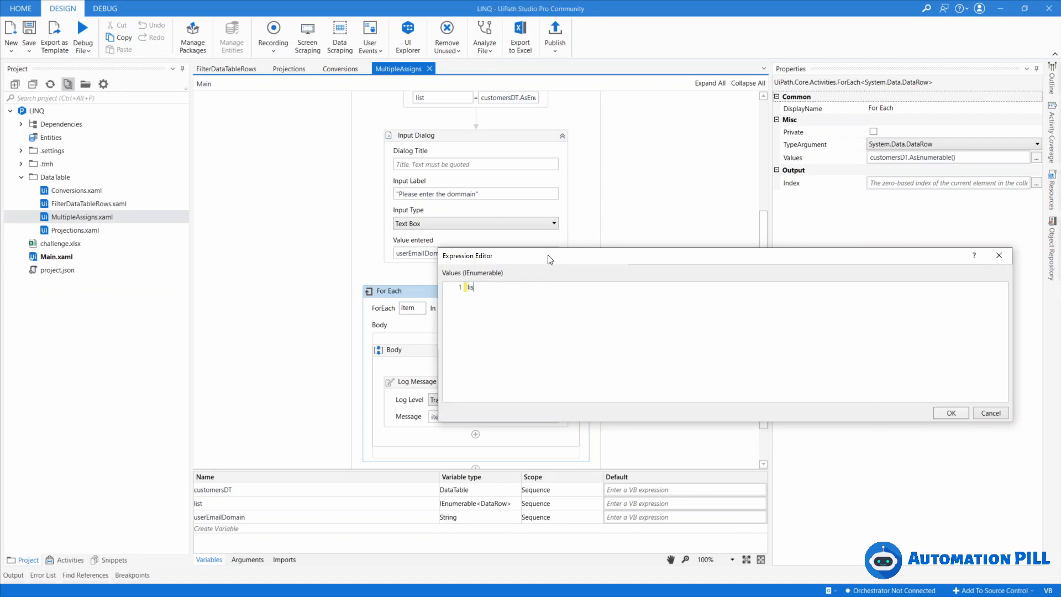
type("t")
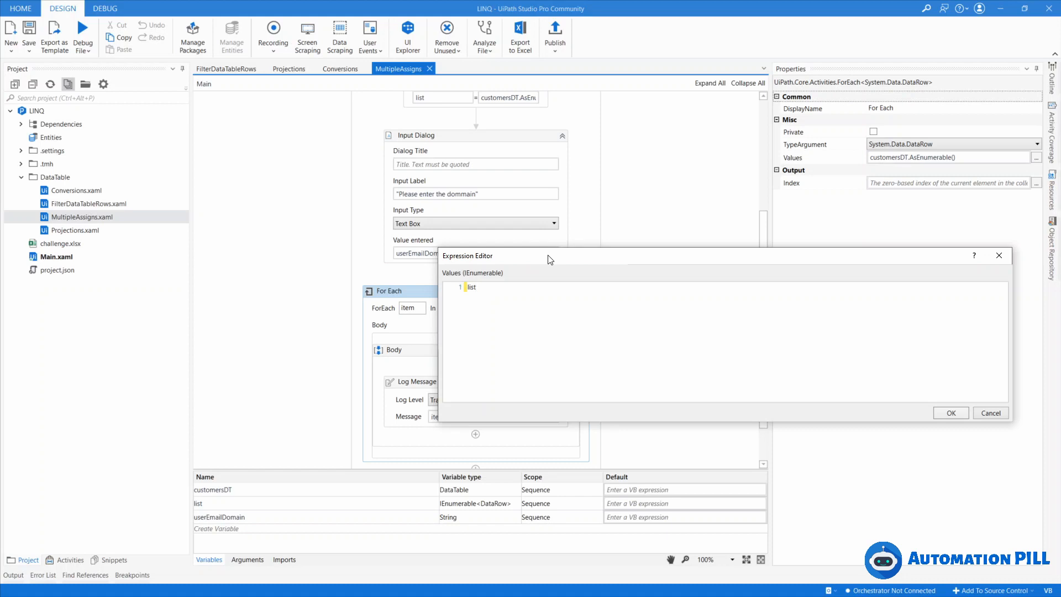
type(".Where")
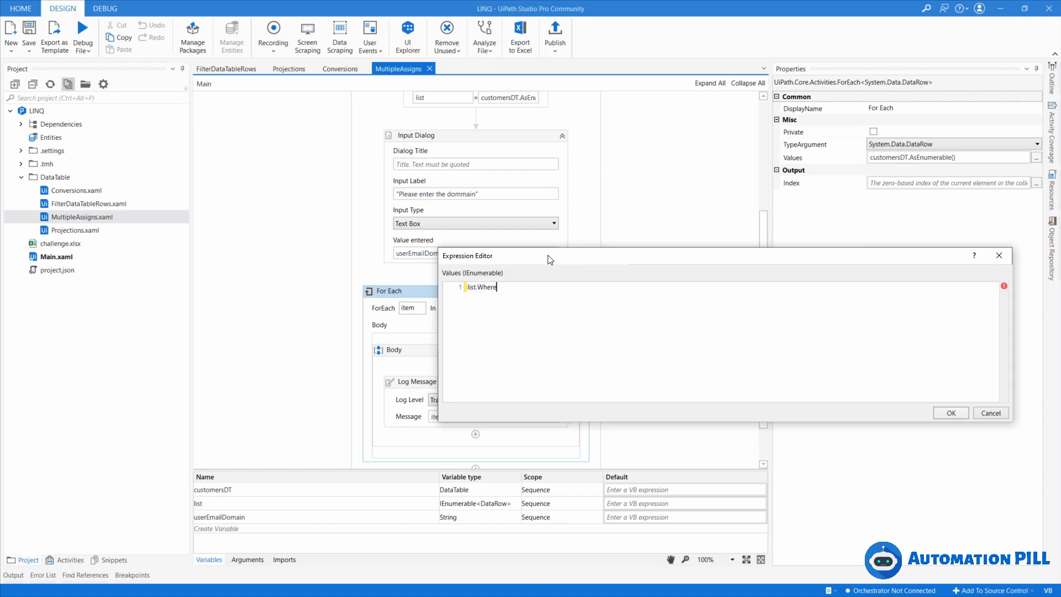
type("(Funct")
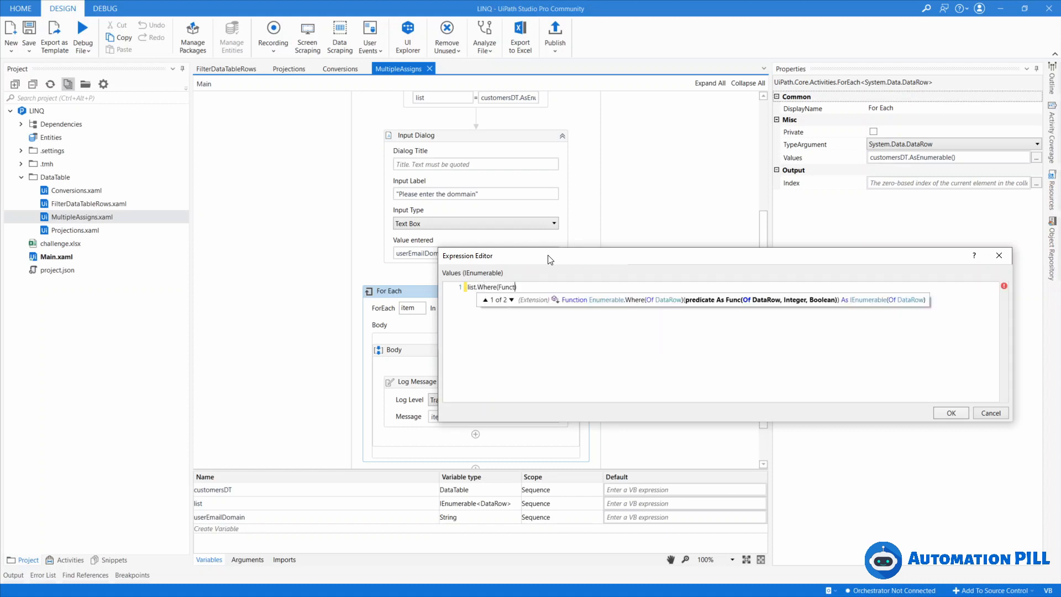
type("(row")
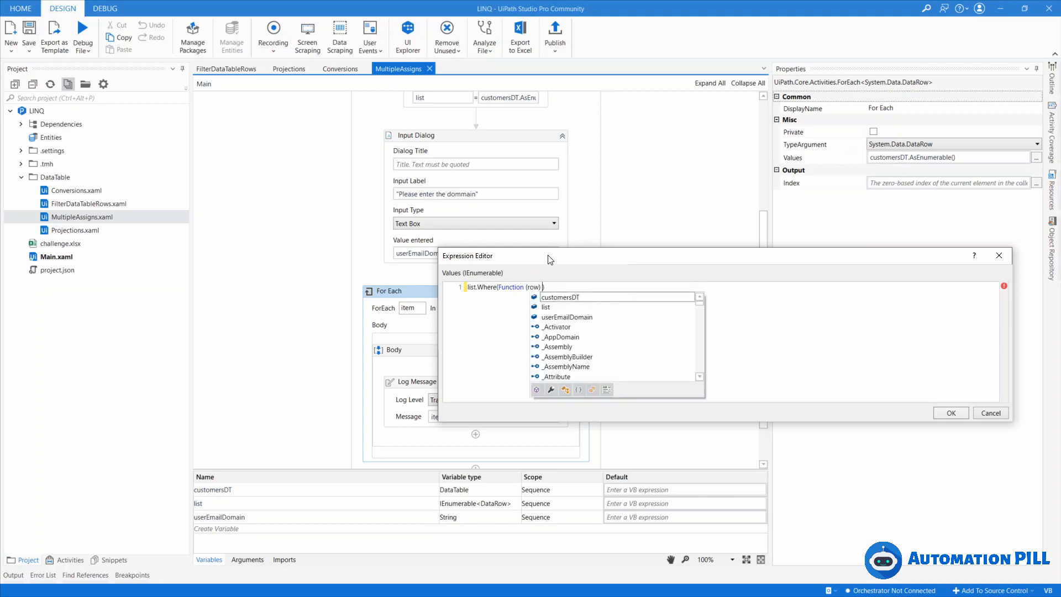
type("row.Field")
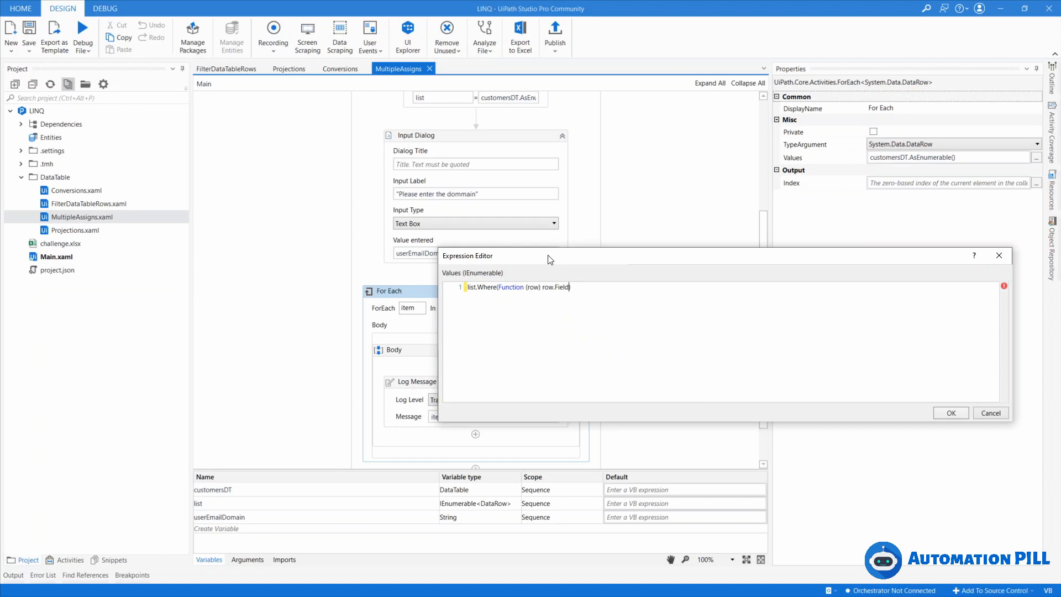
type("(Of String)")
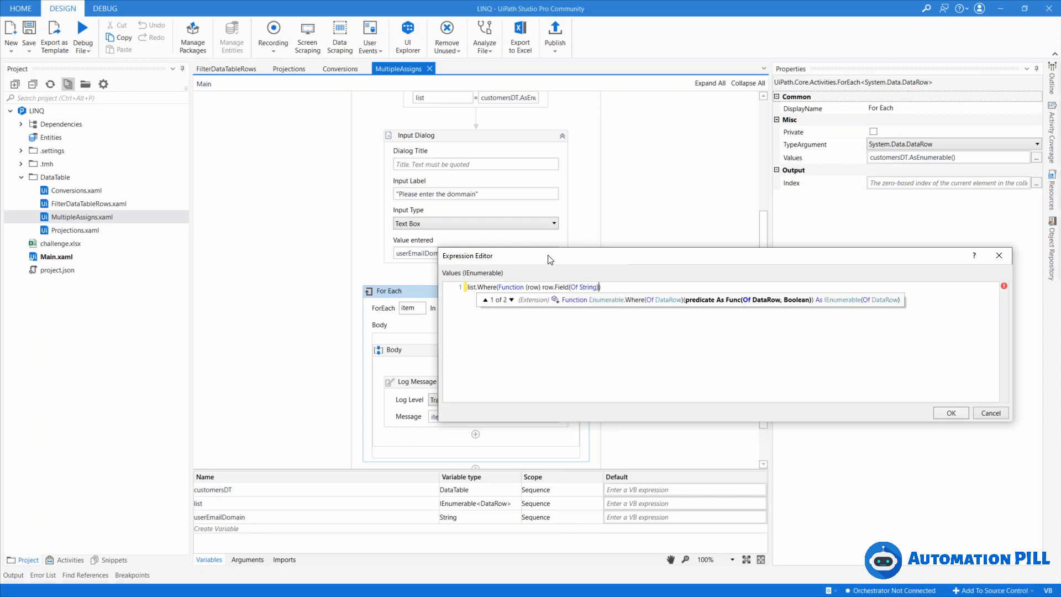
type("(\"Email\")")
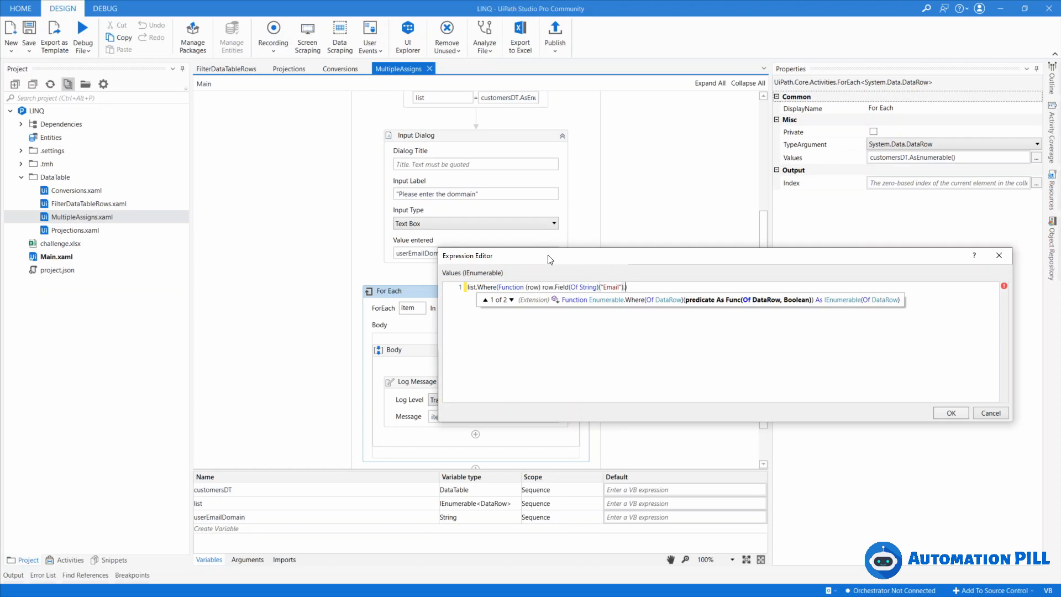
type(".Contains(us")
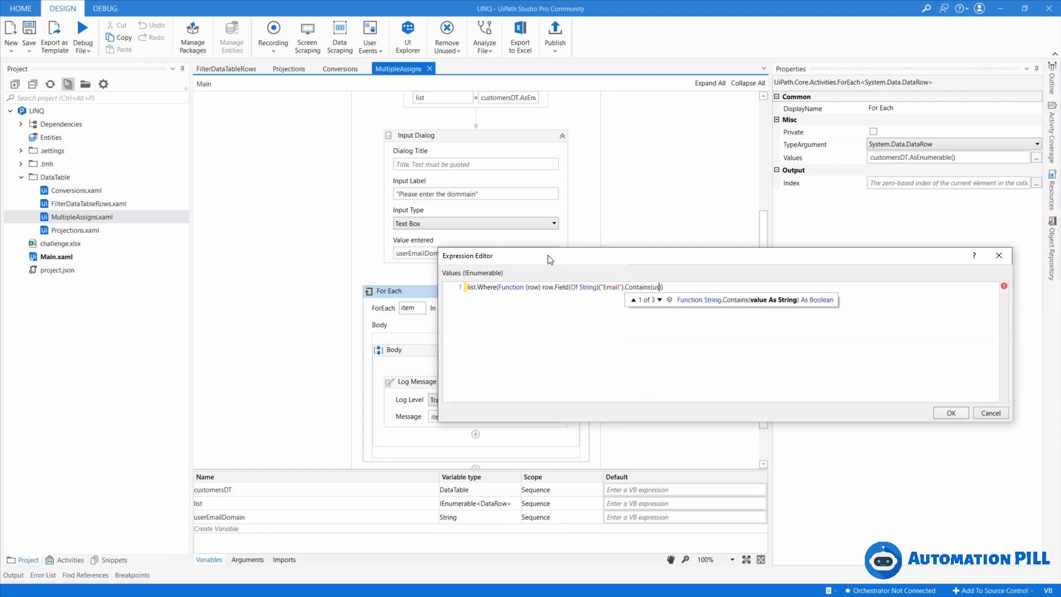
type("erEmailDomain")
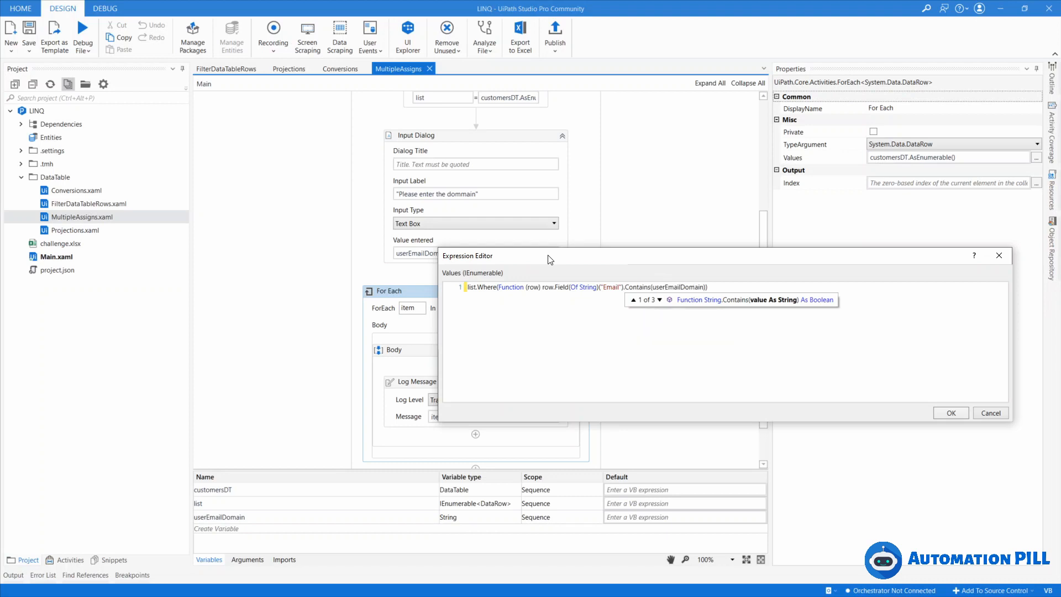
left_click(504, 287)
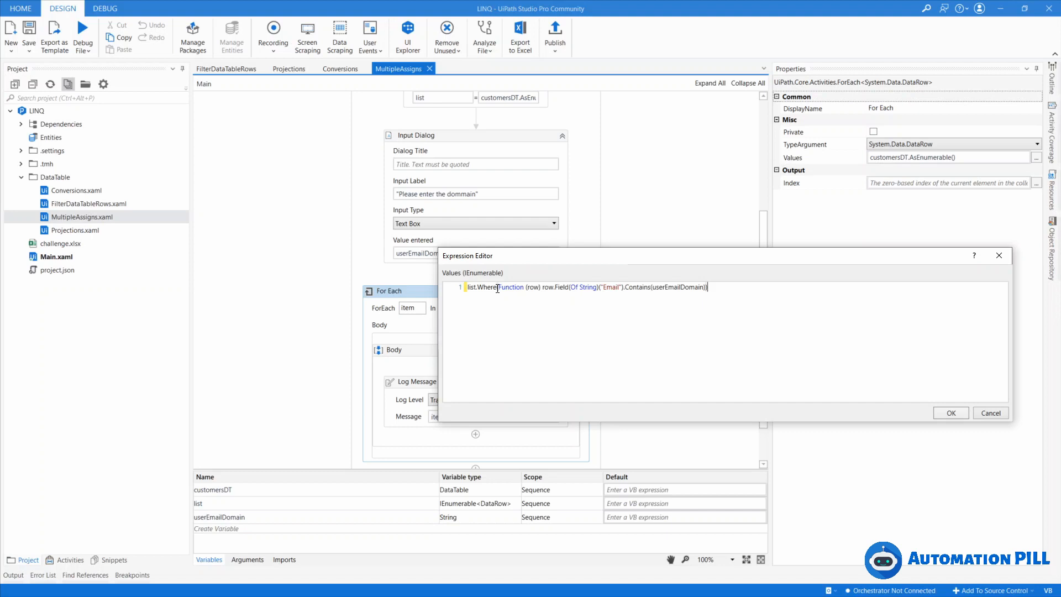
left_click(951, 412)
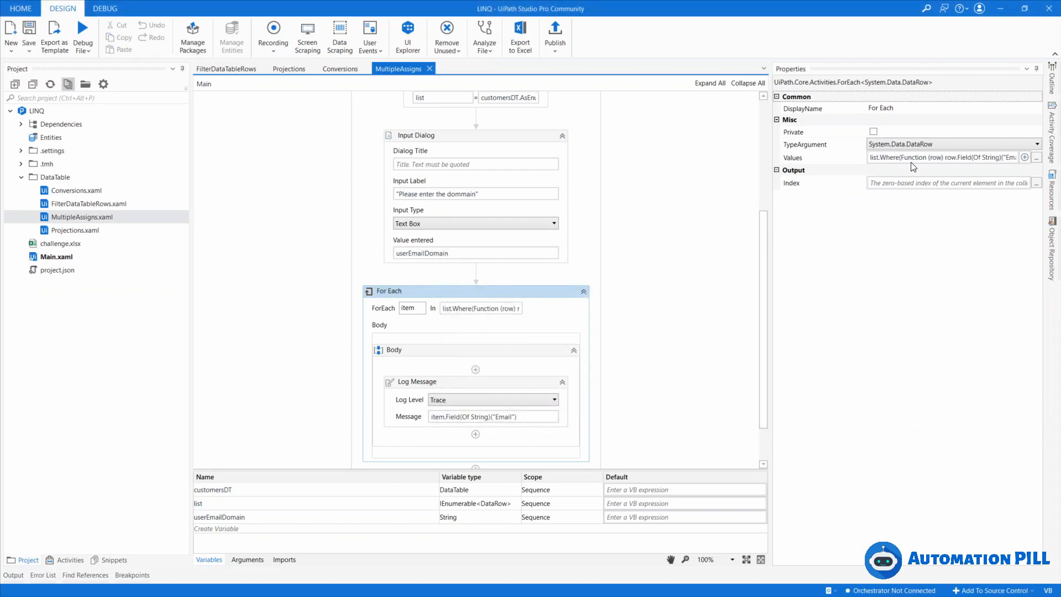
mouse_move(920, 144)
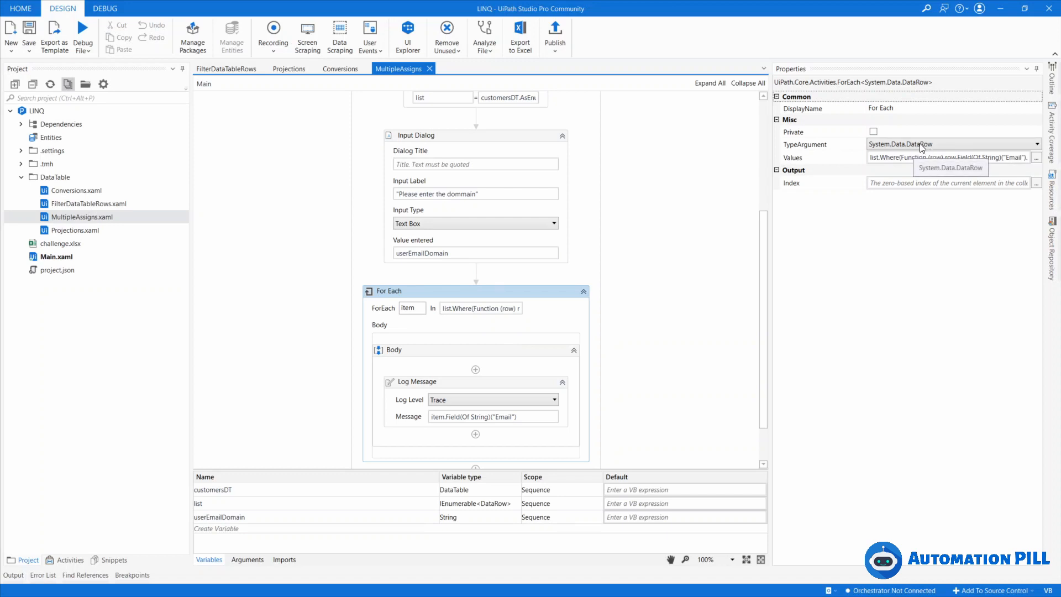
mouse_move(944, 146)
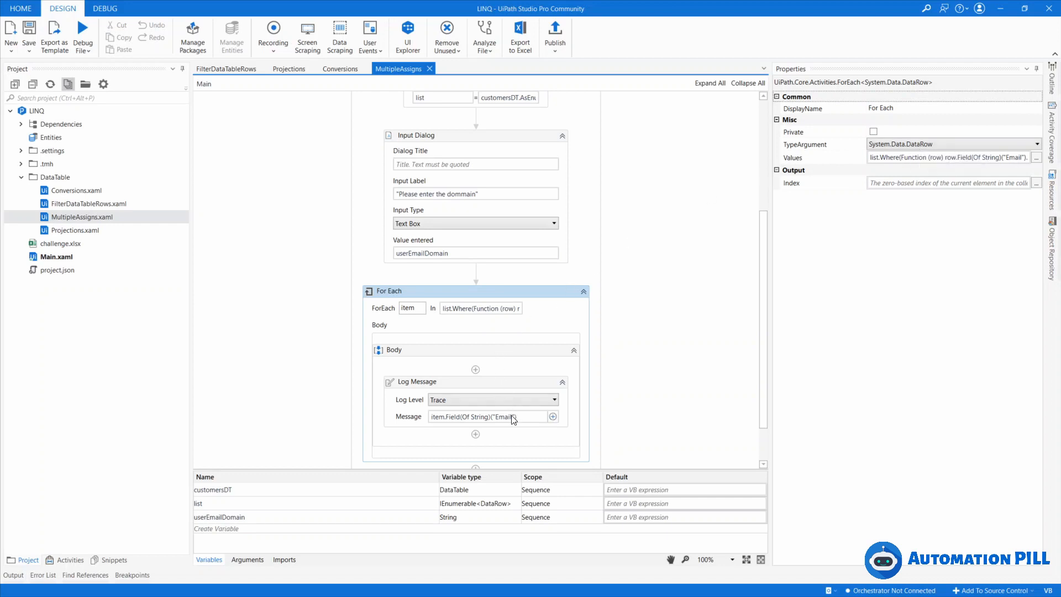
mouse_move(512, 407)
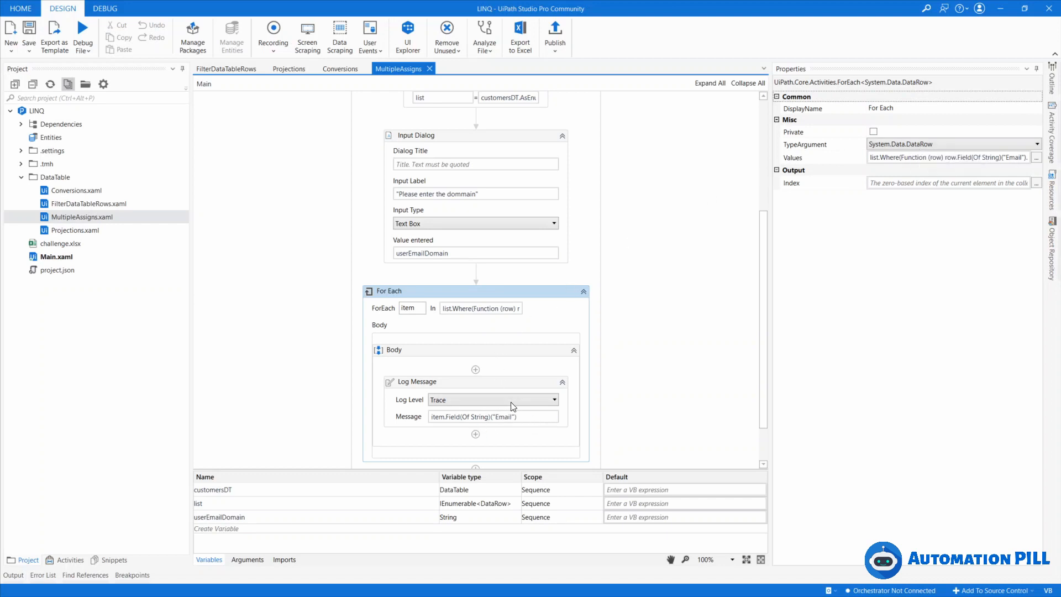
mouse_move(438, 359)
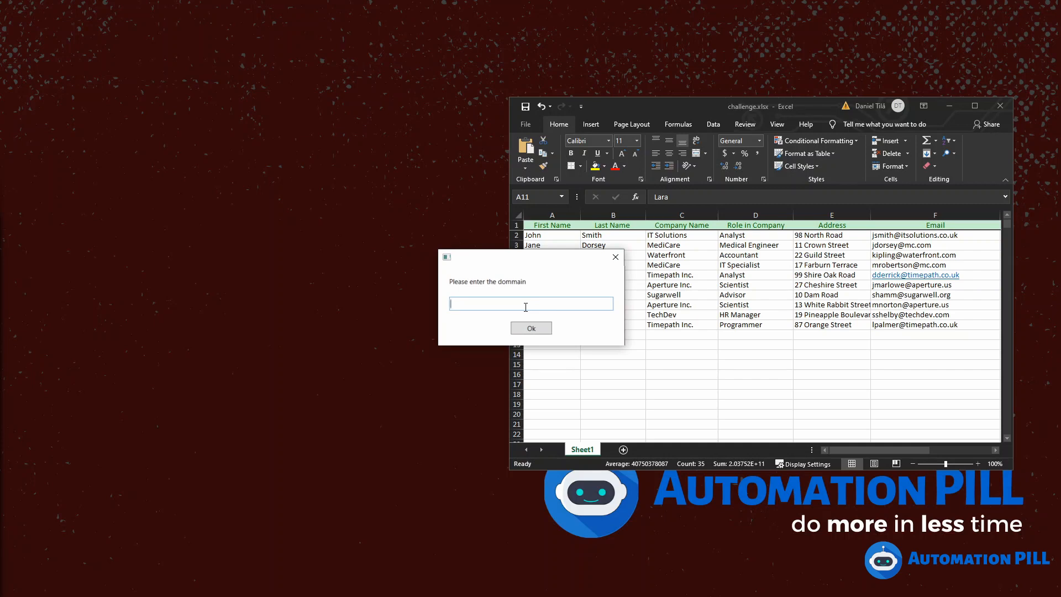
Submit 'test' as the domain in the running workflow's input prompt
type("test")
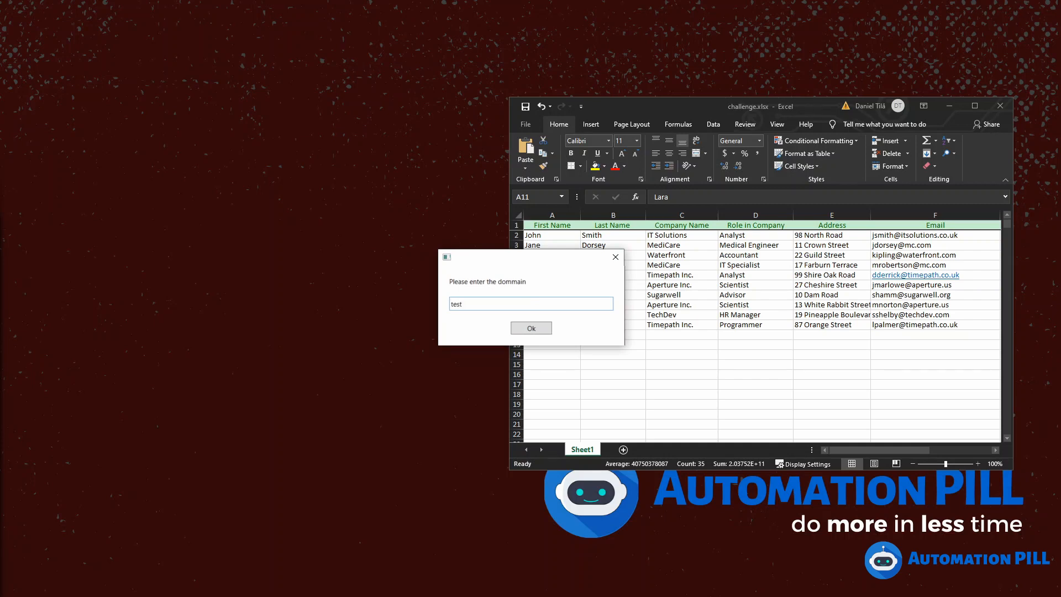
left_click(531, 327)
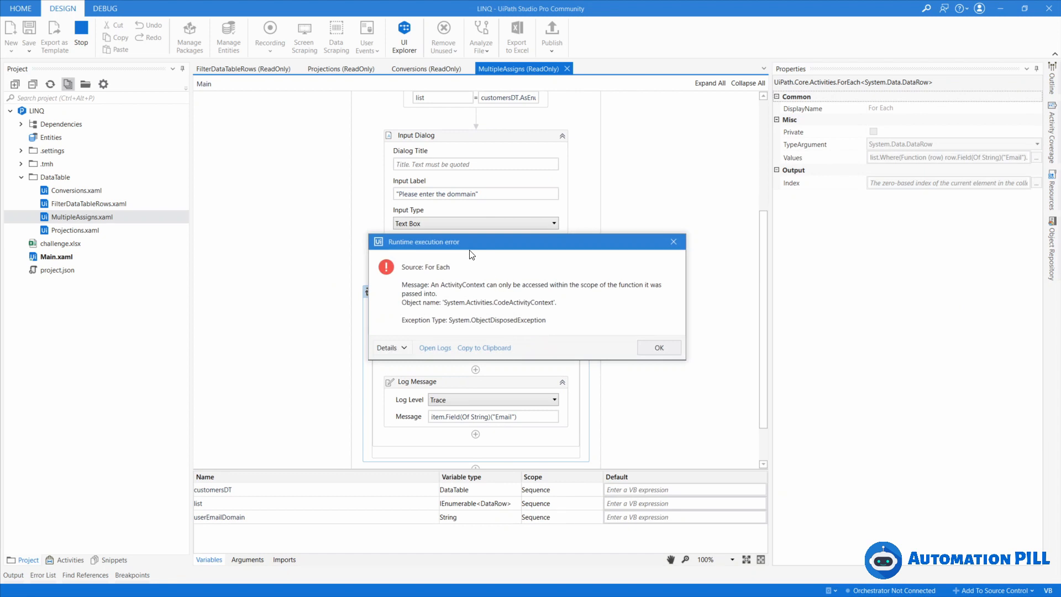
mouse_move(459, 287)
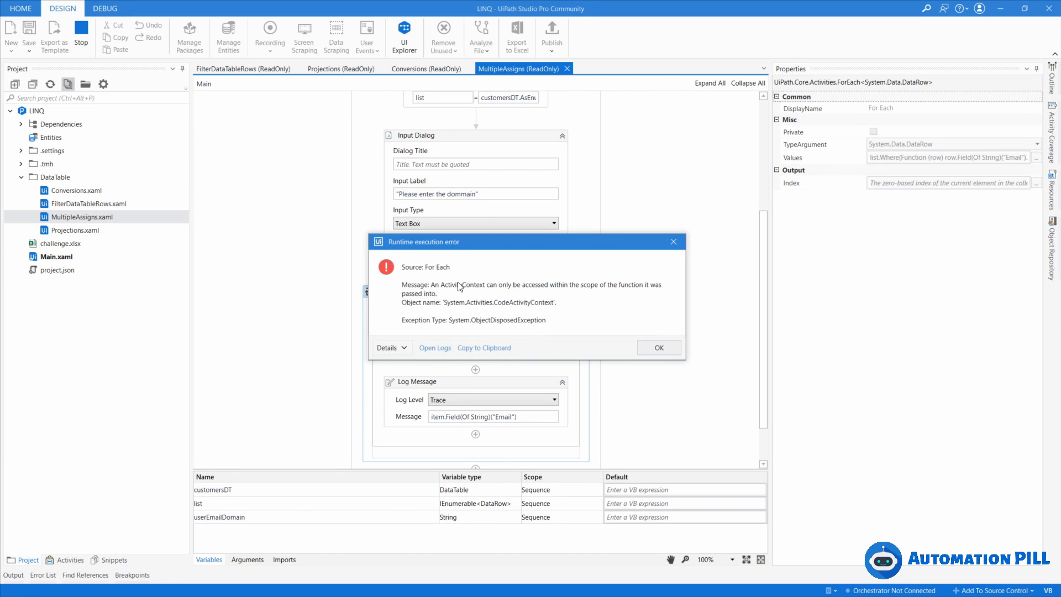
mouse_move(530, 281)
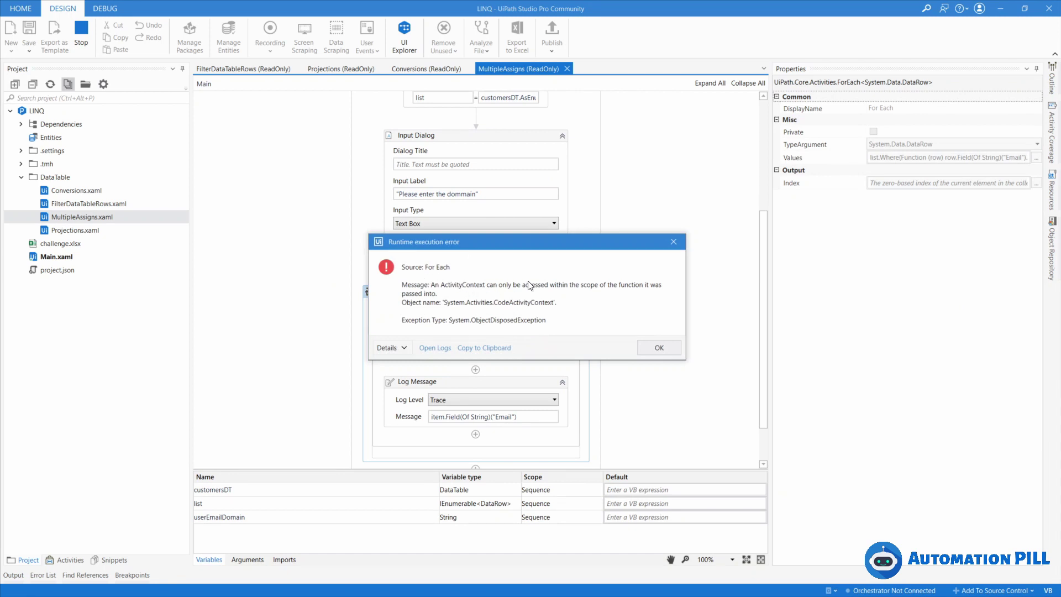
mouse_move(658, 284)
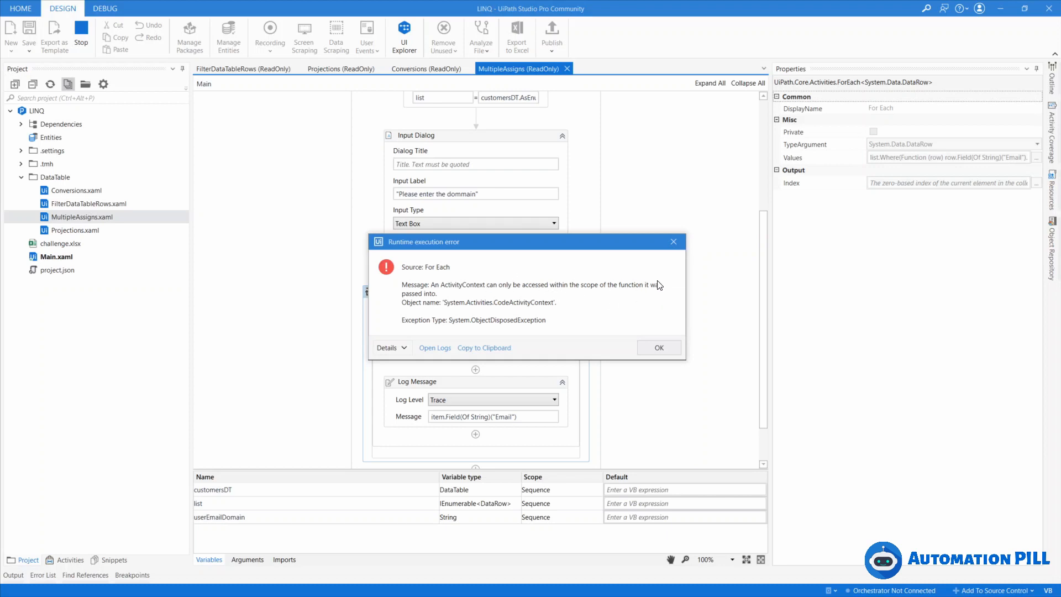
mouse_move(668, 357)
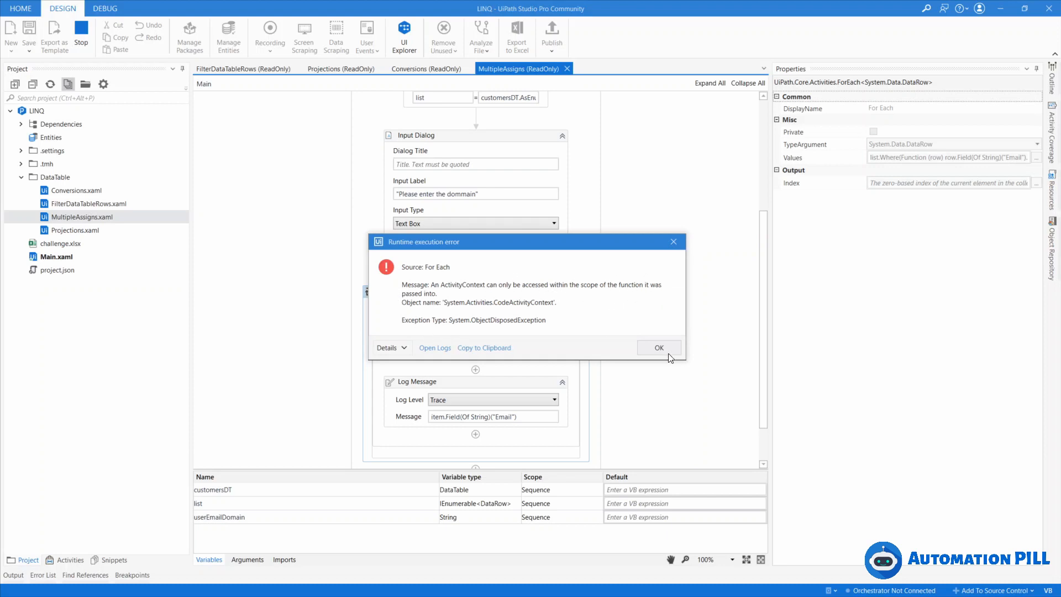
Expand the ObjectDisposedException stack trace details, then dismiss the runtime error
left_click(387, 347)
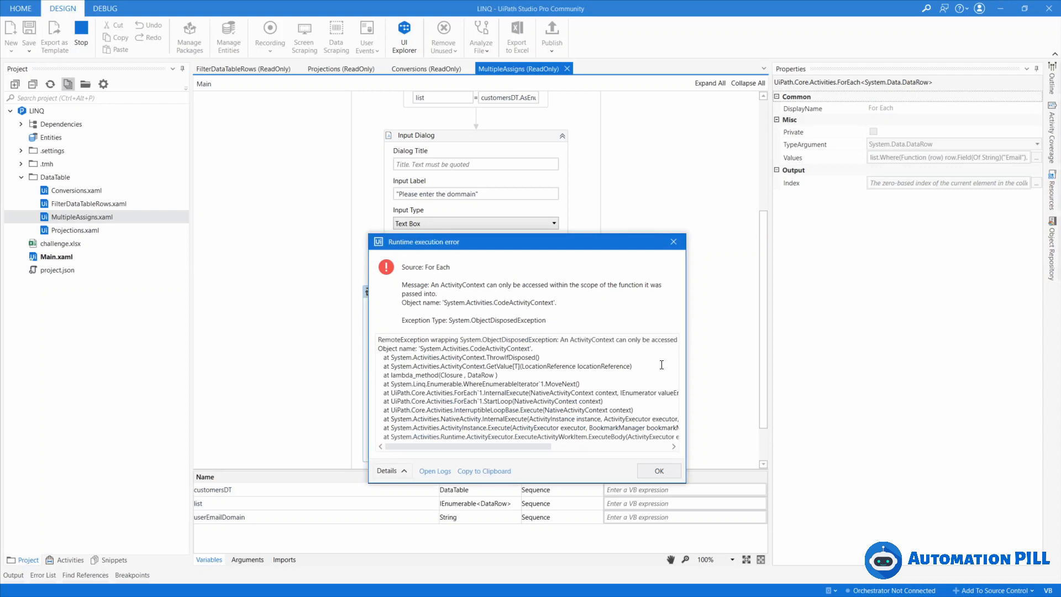
left_click(658, 471)
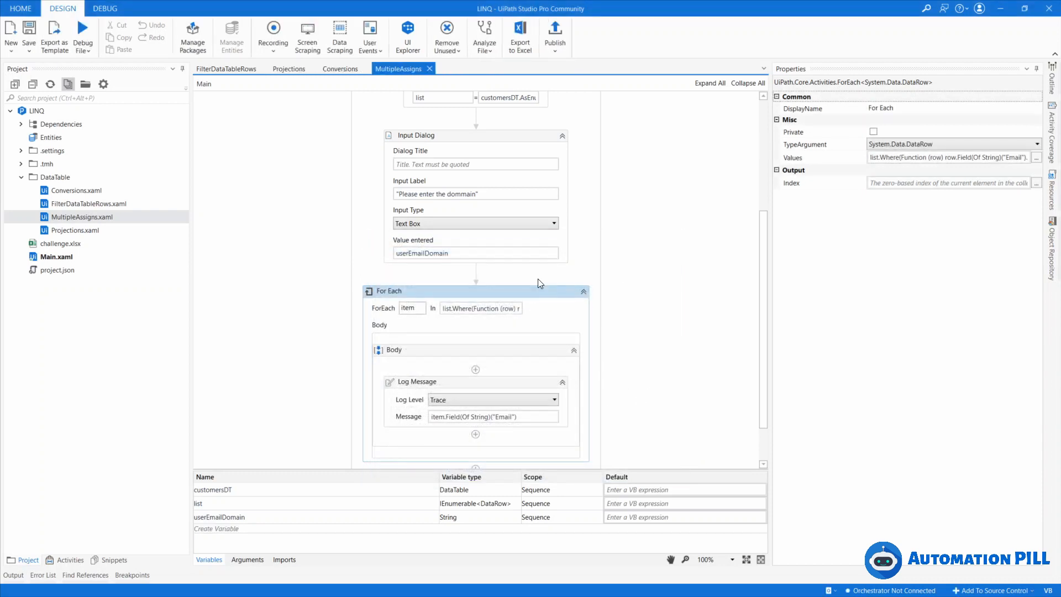
mouse_move(284, 105)
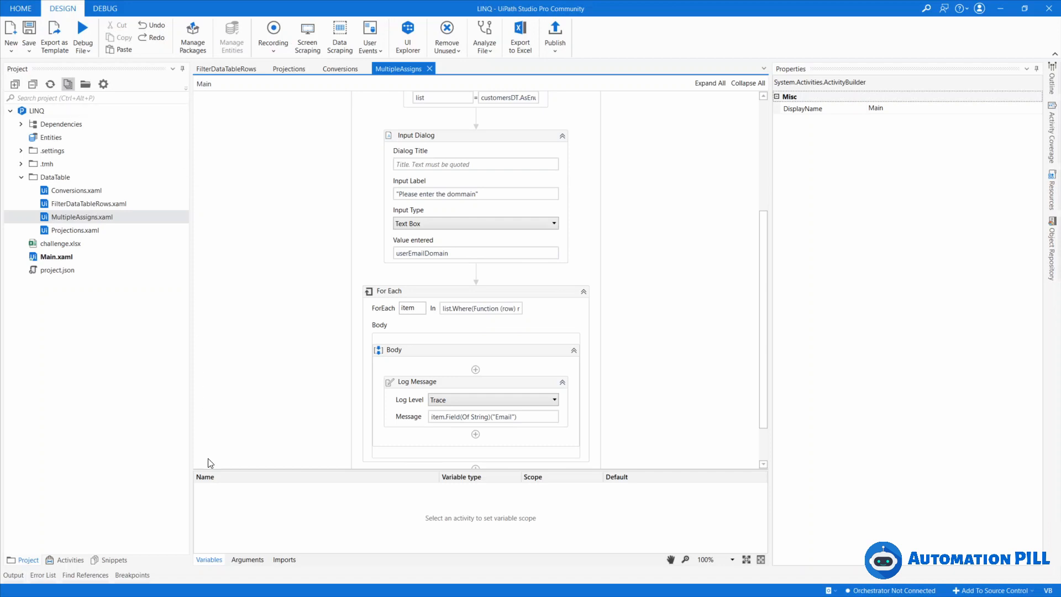
mouse_move(523, 294)
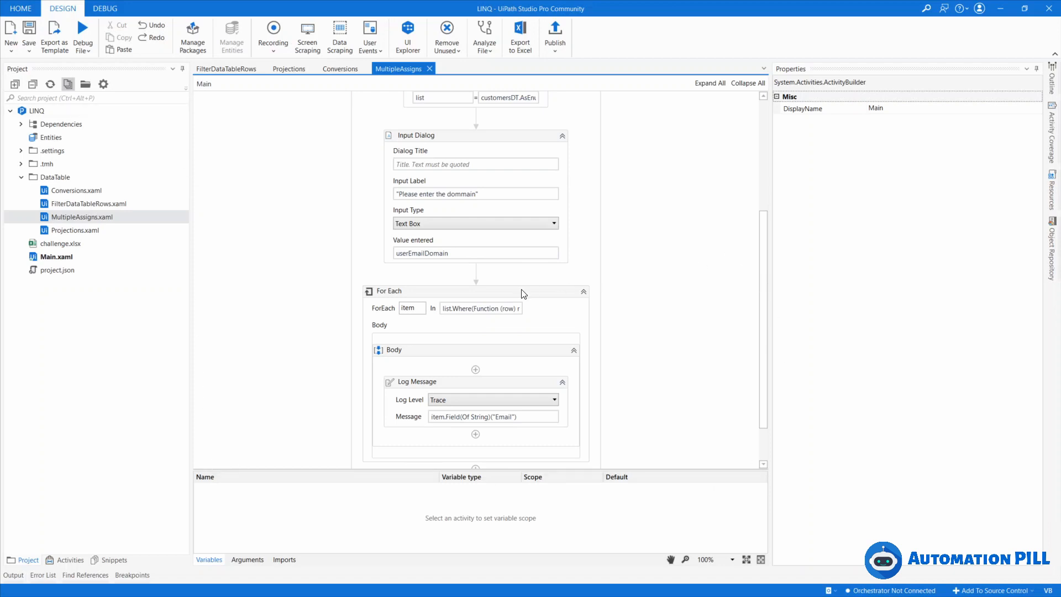
Append .ToList() to the For Each filter expression in the Advanced Editor
left_click(516, 309)
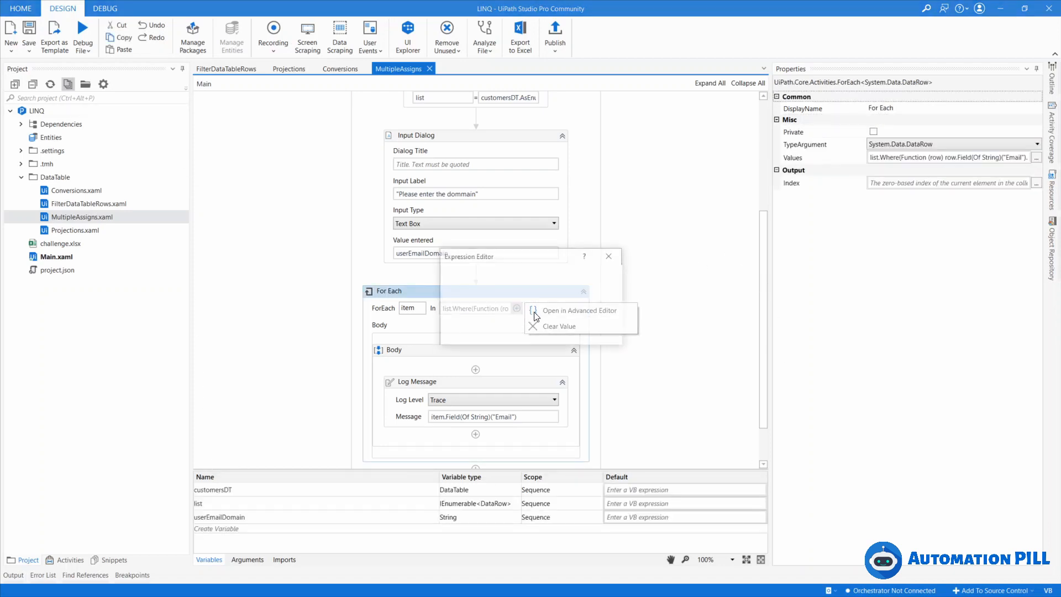
left_click(580, 310)
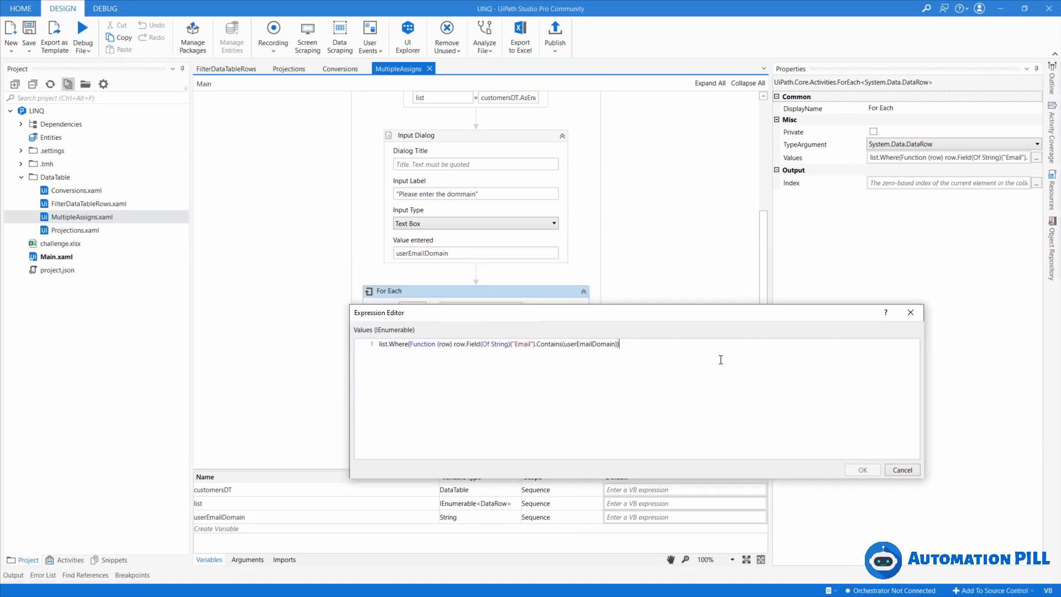
type(".ToList(")
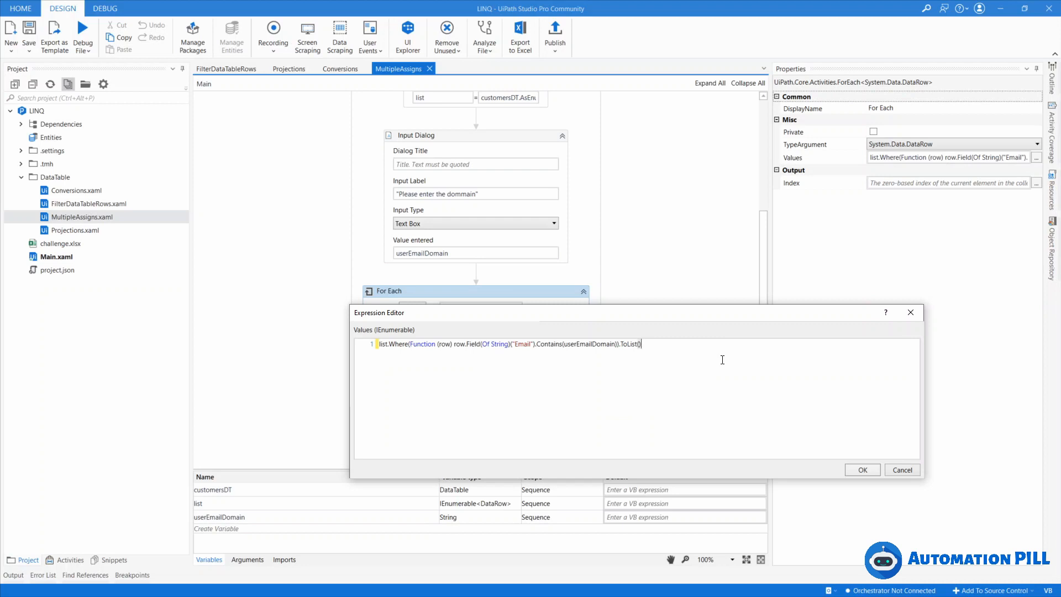
left_click(861, 469)
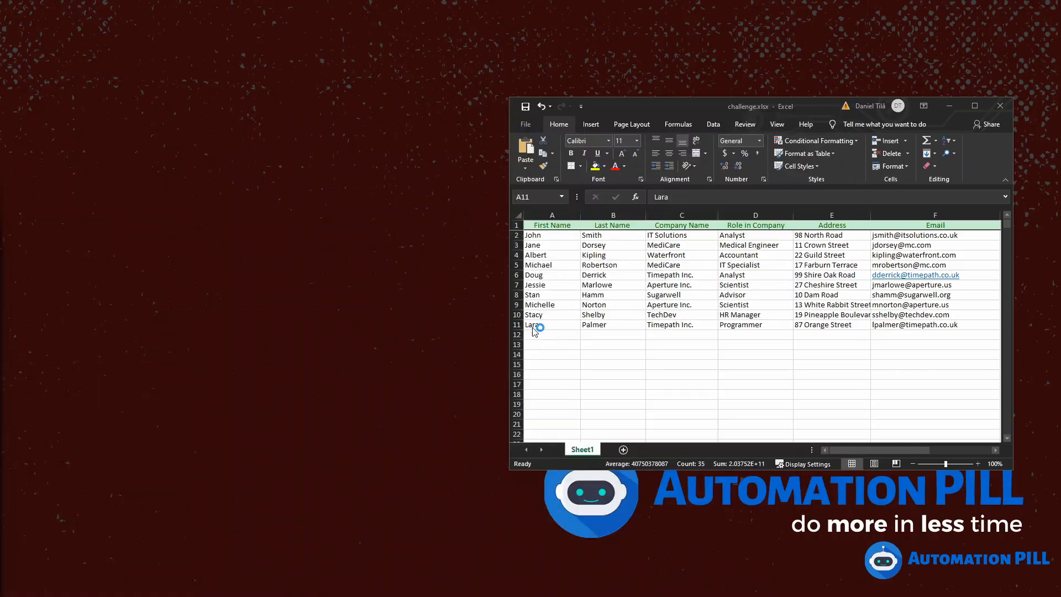
mouse_move(447, 303)
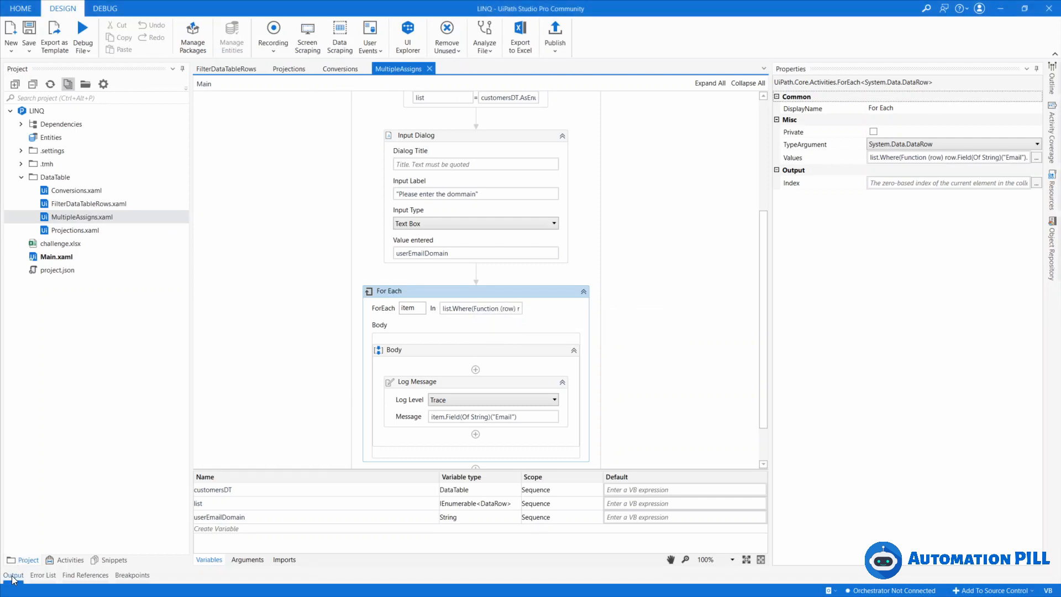
Show the Output panel with the logged timepath.co.uk emails from the rerun
left_click(13, 574)
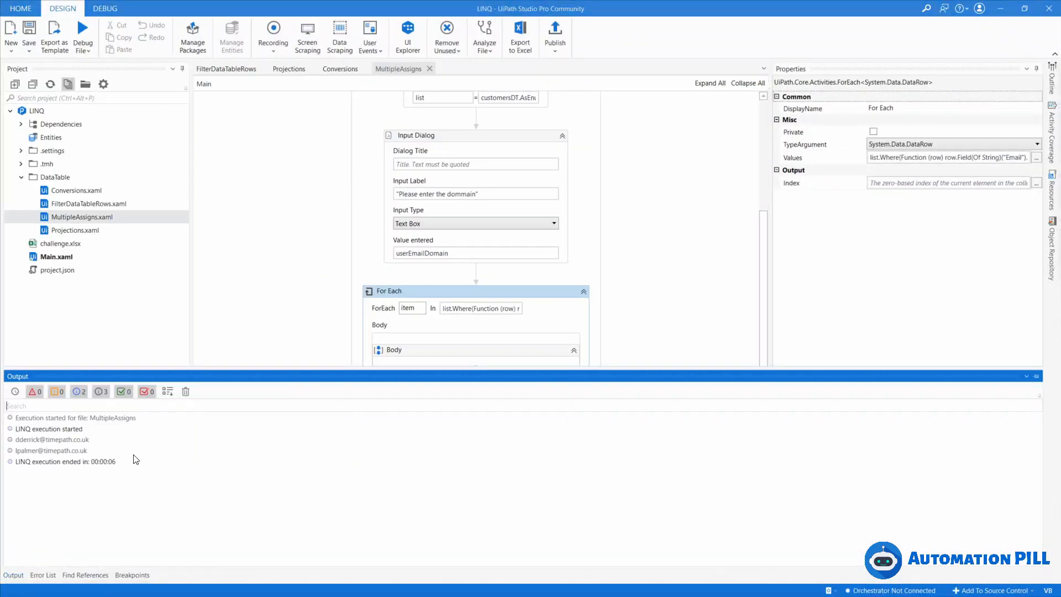
mouse_move(28, 440)
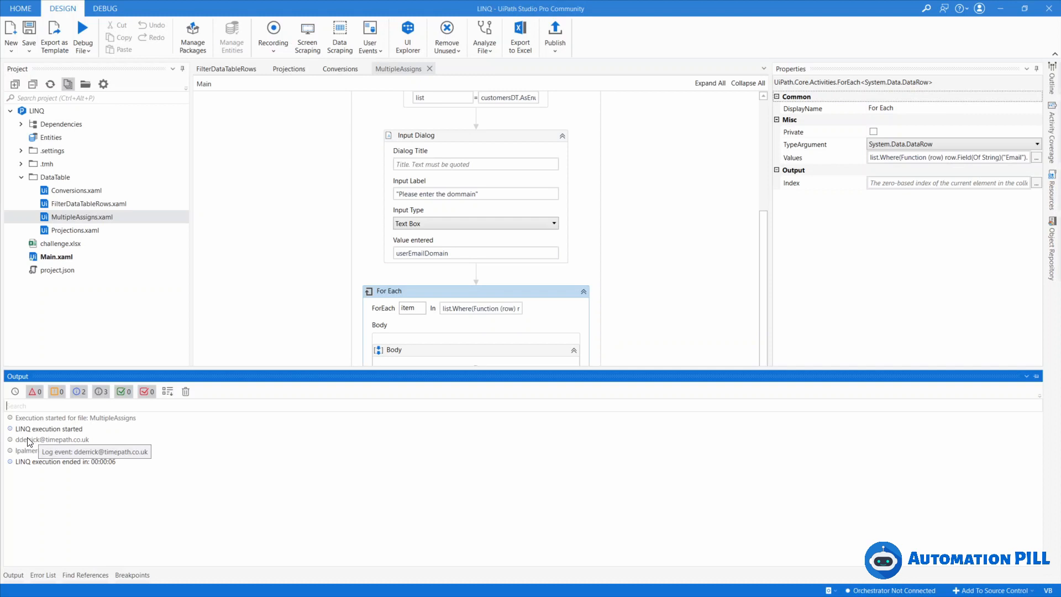
mouse_move(61, 449)
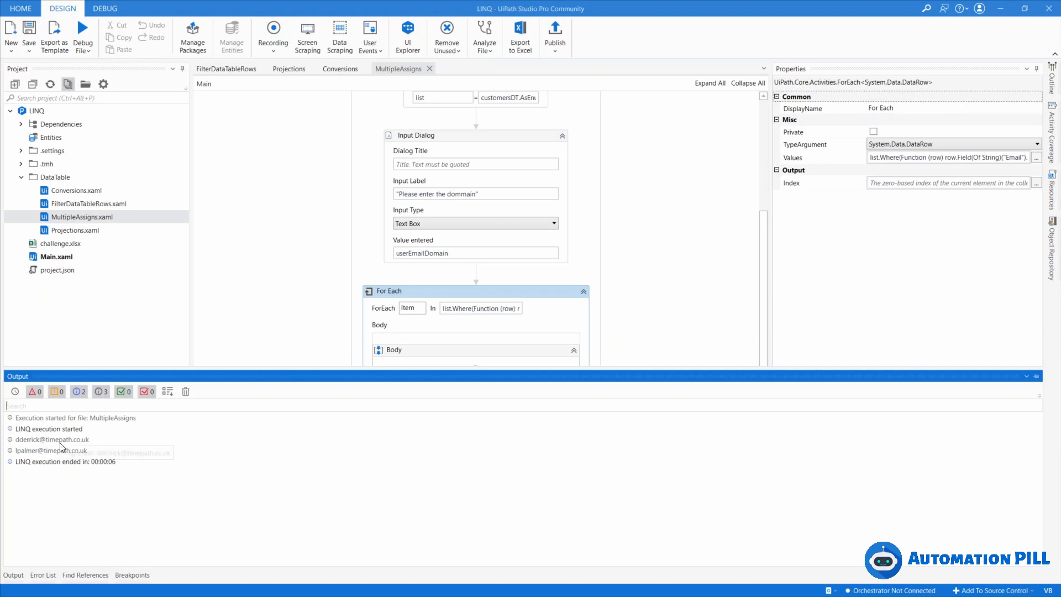